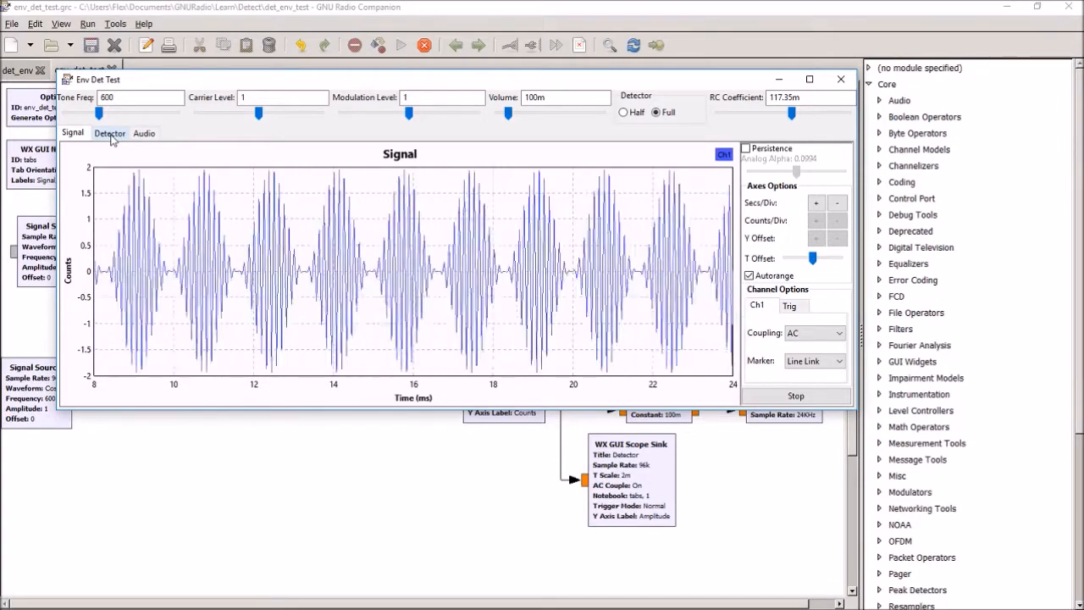
- On the Detector scope, try RC 23.3m, 156.3m and 64.15m, settle at 50.85m, then view Audio
click(109, 133)
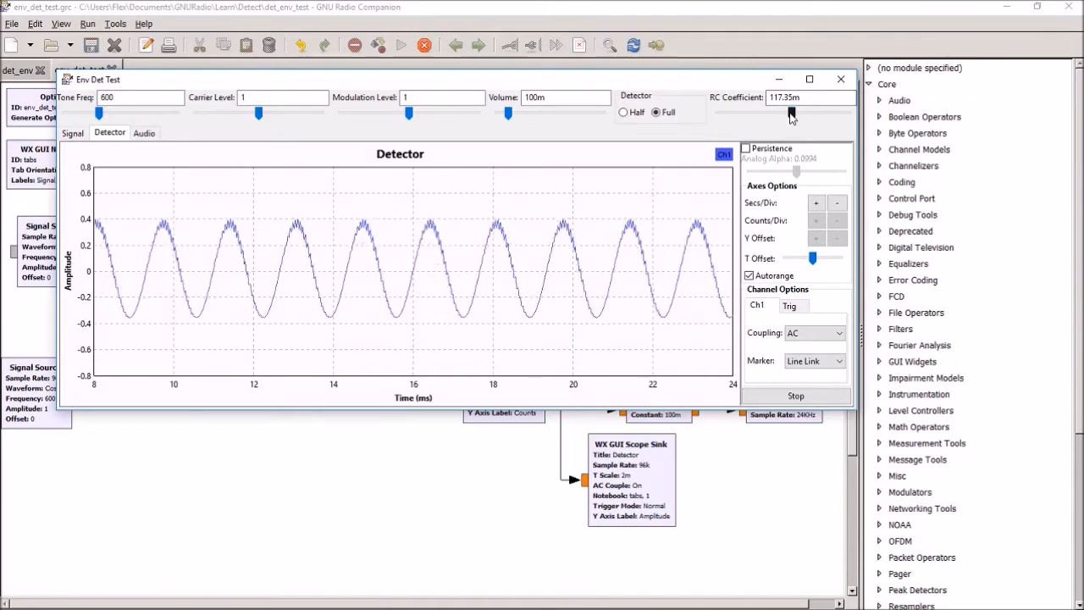
drag(792, 113, 724, 113)
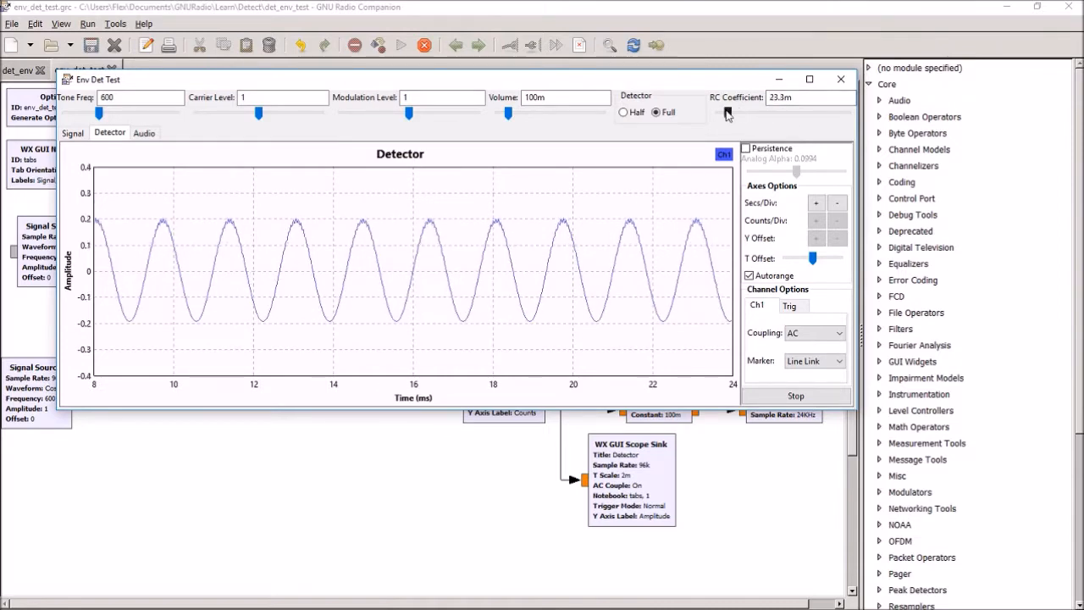
drag(727, 112, 817, 112)
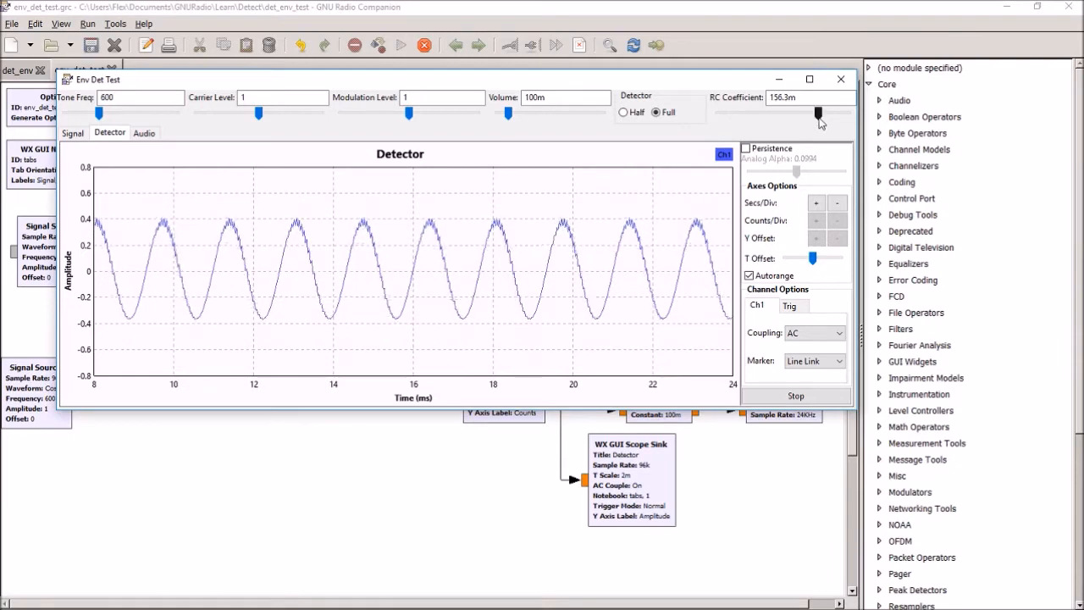
drag(817, 112, 749, 112)
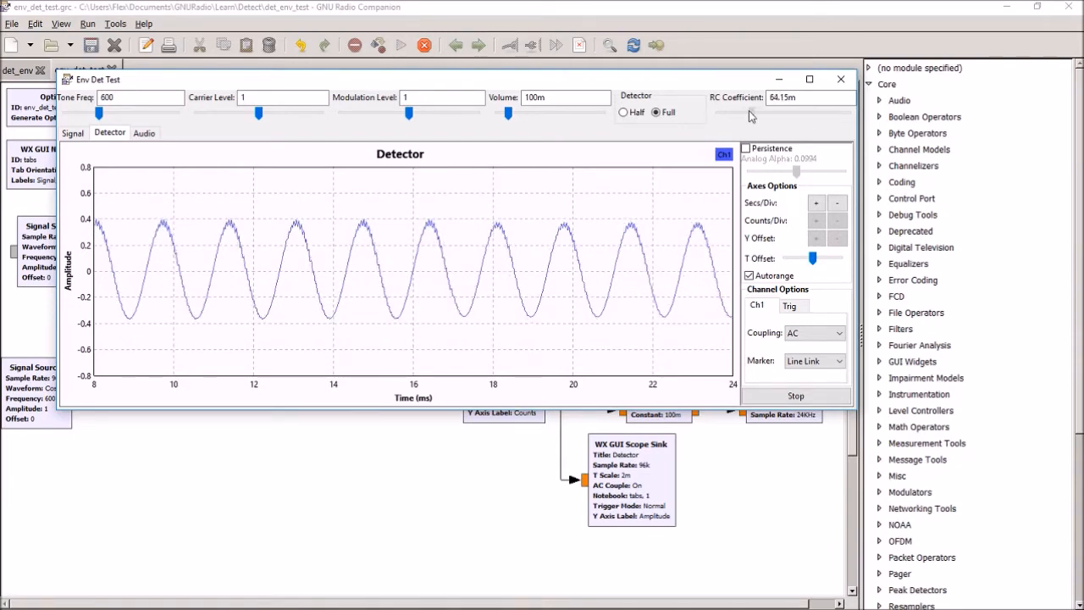
drag(748, 111, 745, 111)
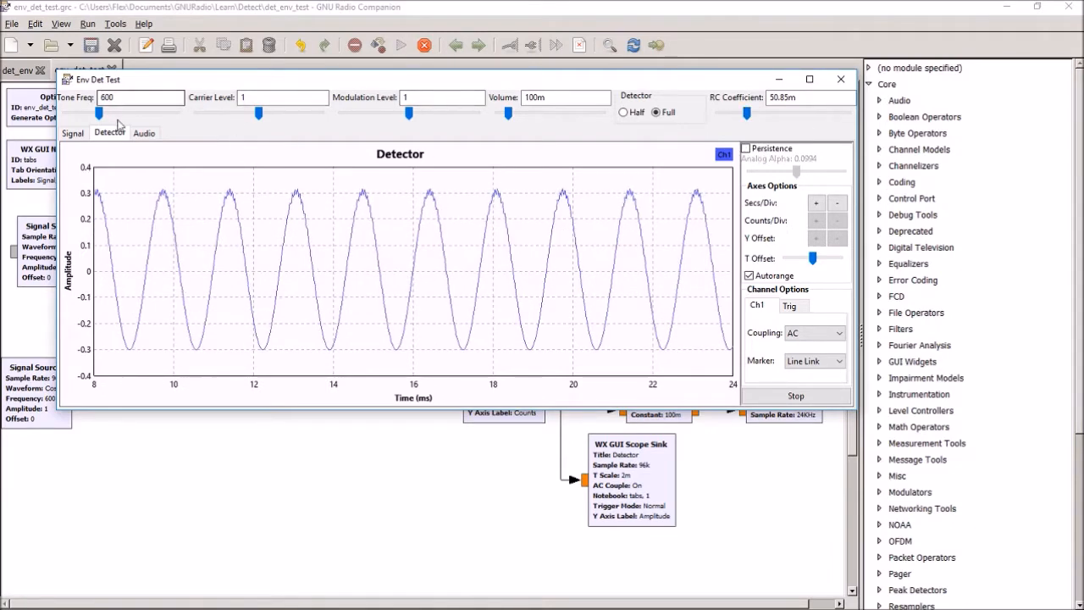
click(144, 132)
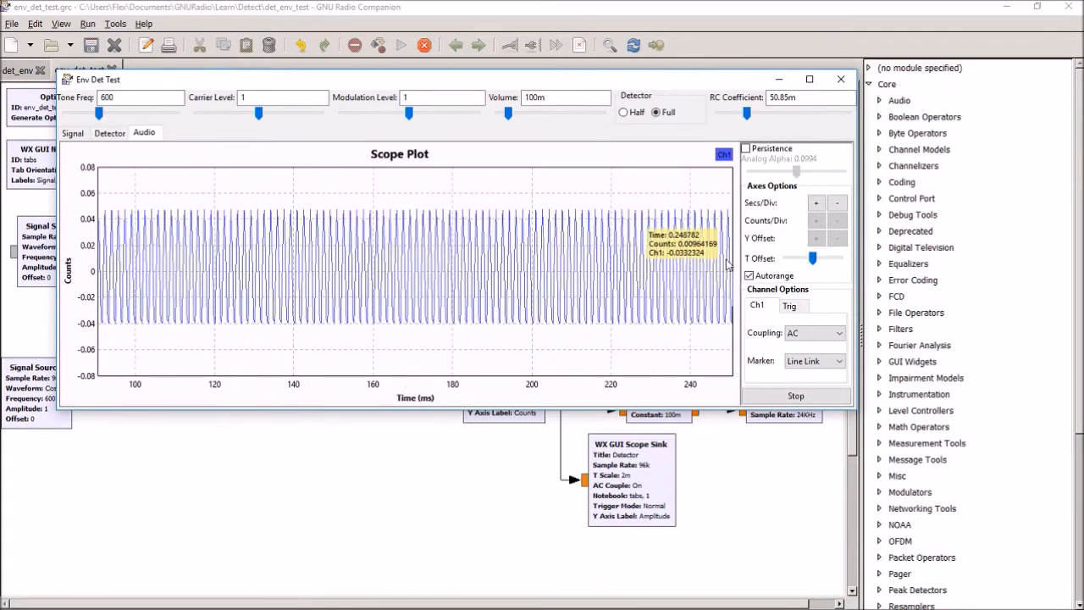
- Shorten the audio scope's seconds per division by two steps, then return to the Detector scope
click(837, 202)
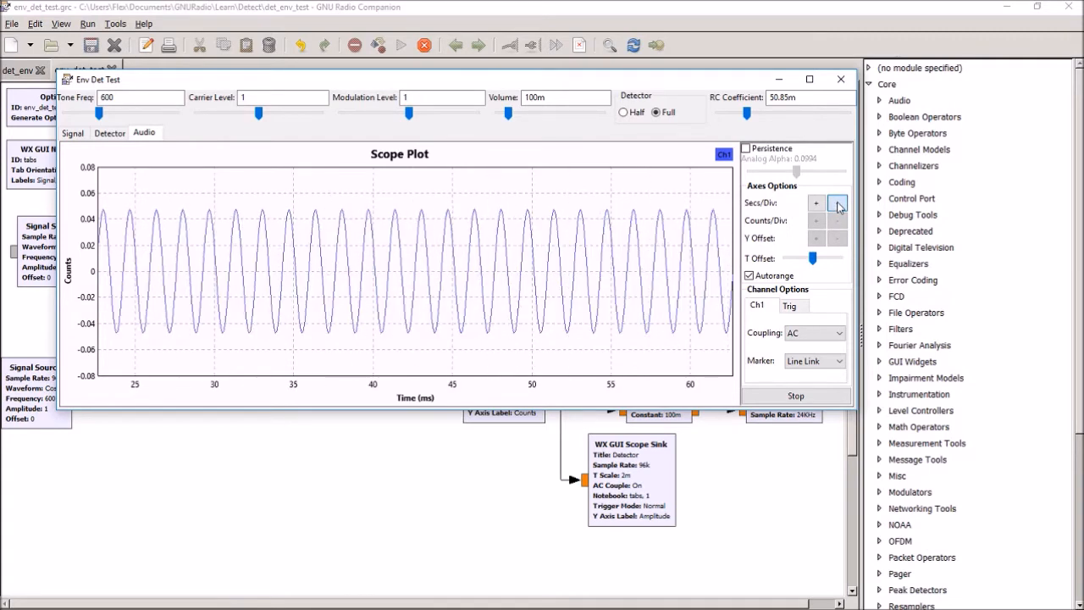
click(837, 202)
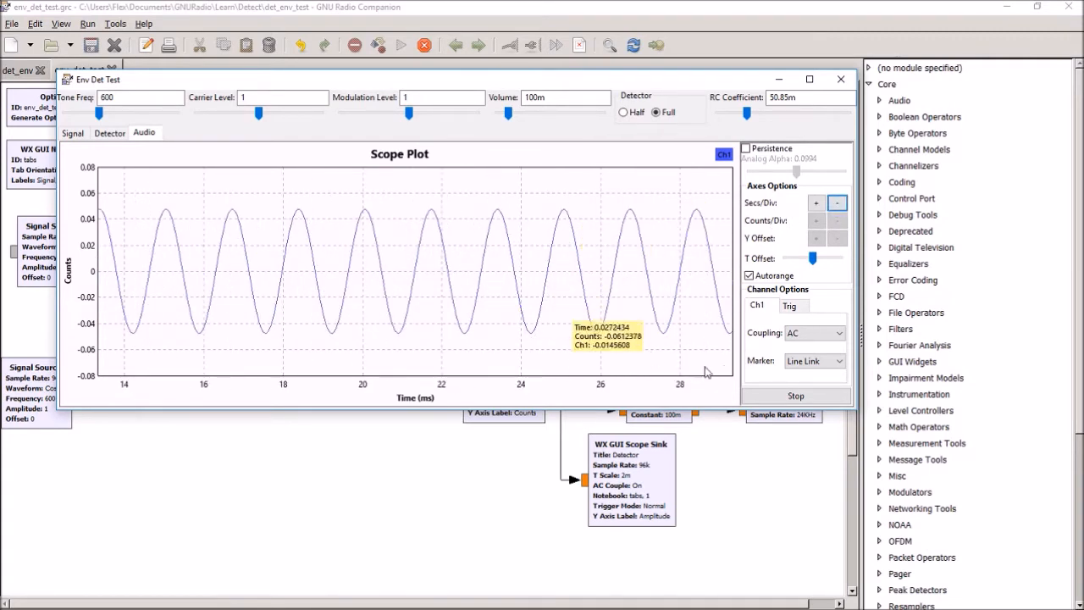
mouse_move(447, 218)
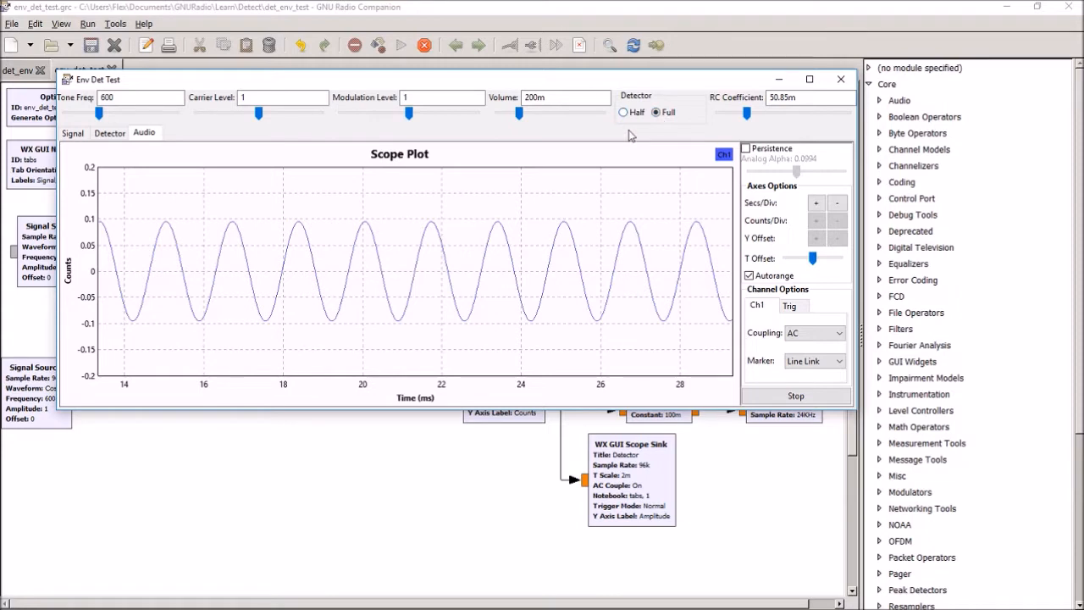
click(109, 133)
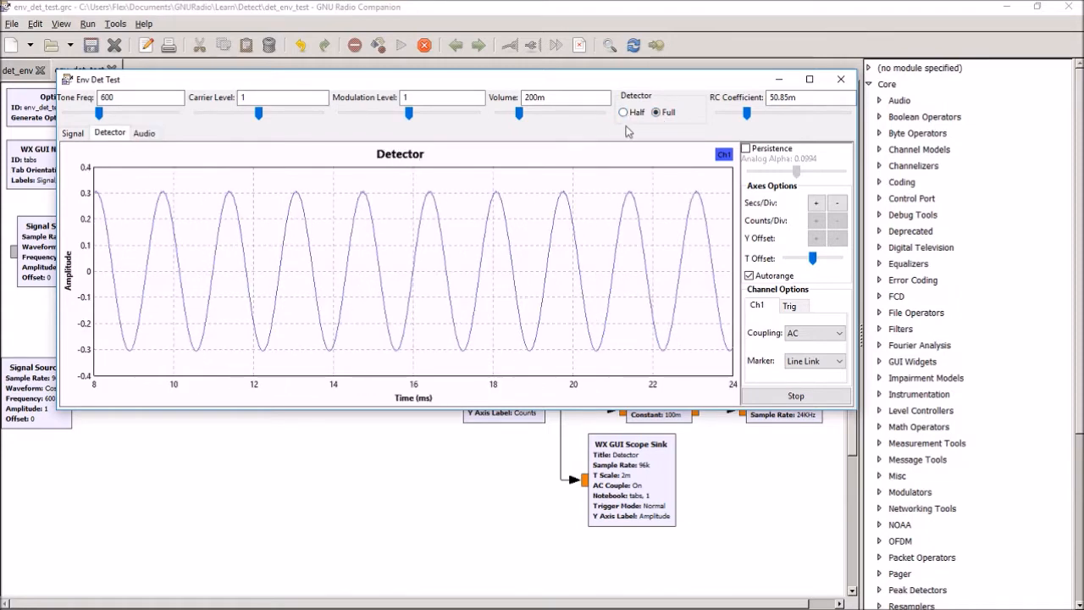
- Switch the detector to half-wave rectification and view the input Signal scope
click(623, 112)
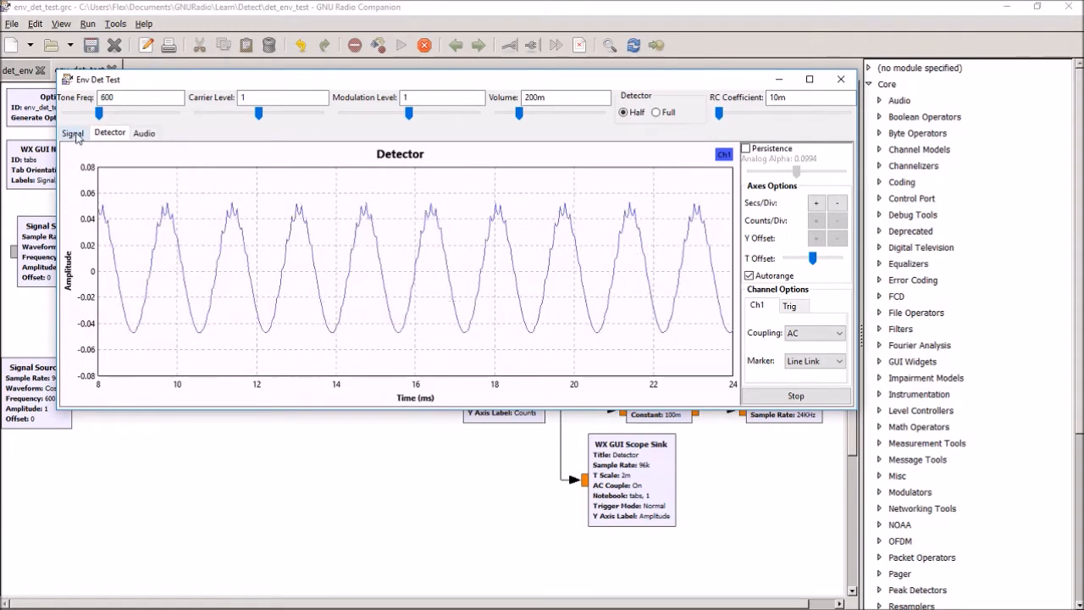
click(72, 133)
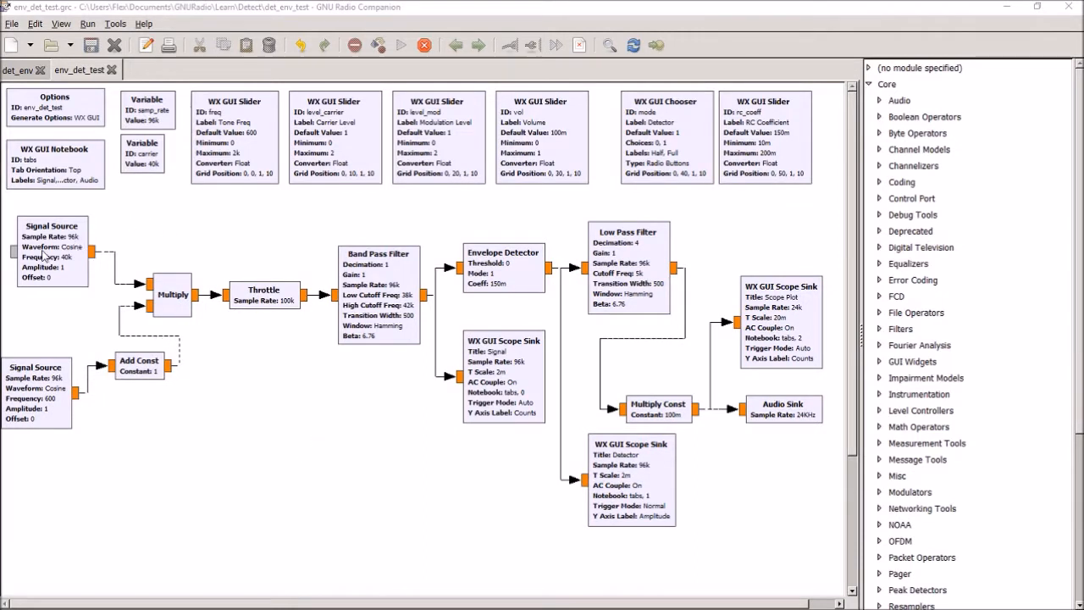
mouse_move(55, 440)
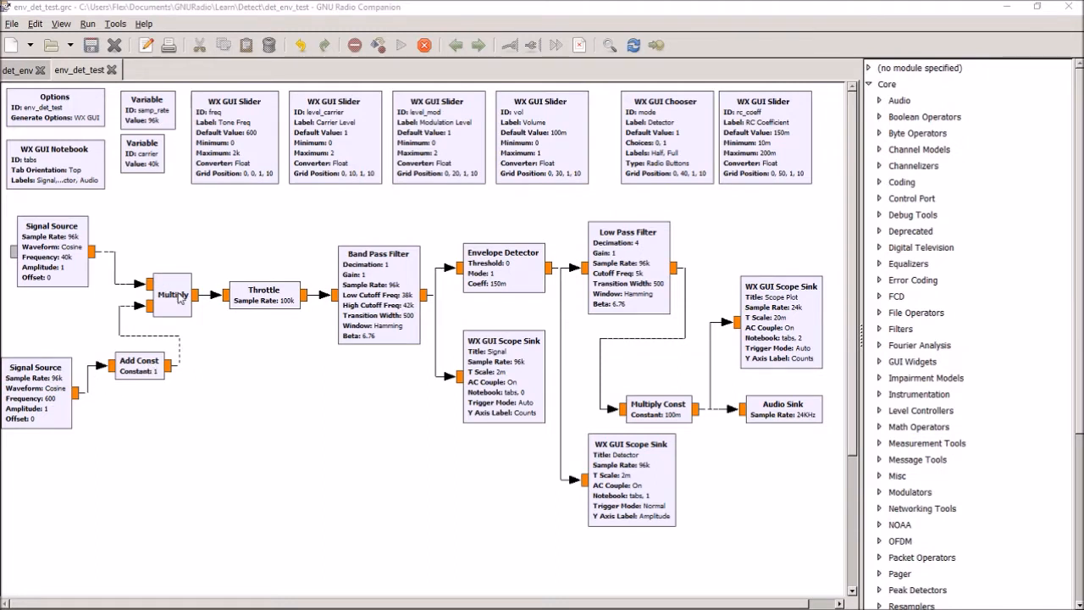
mouse_move(412, 298)
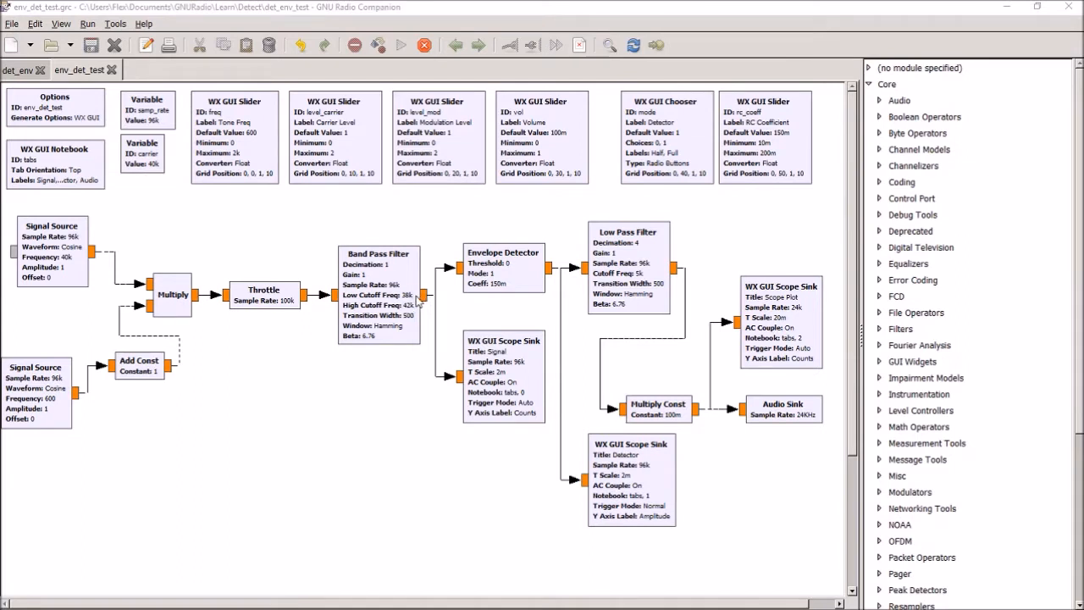
mouse_move(410, 315)
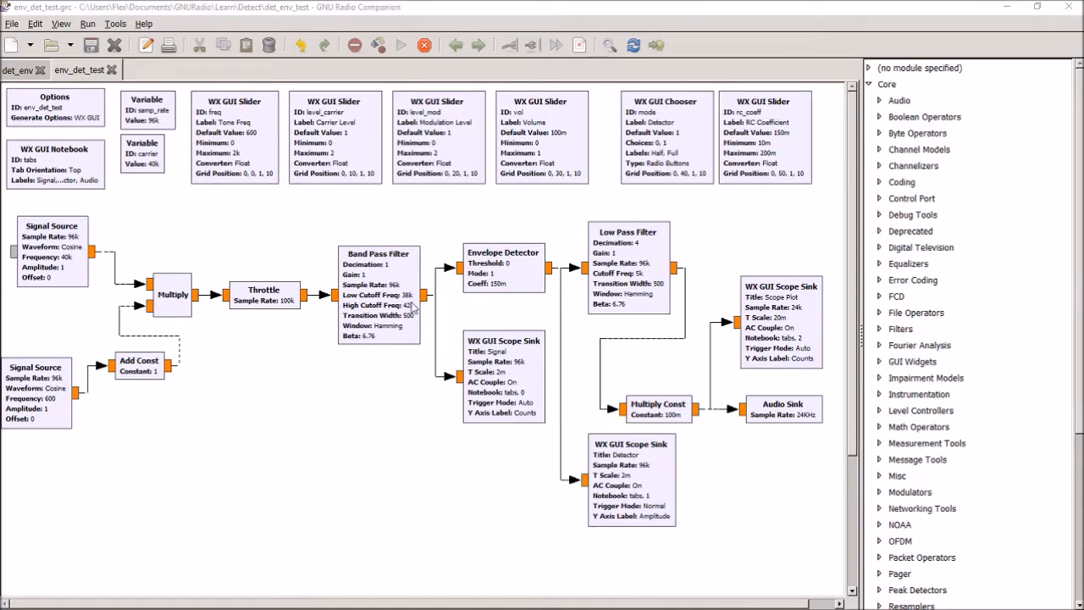
mouse_move(396, 371)
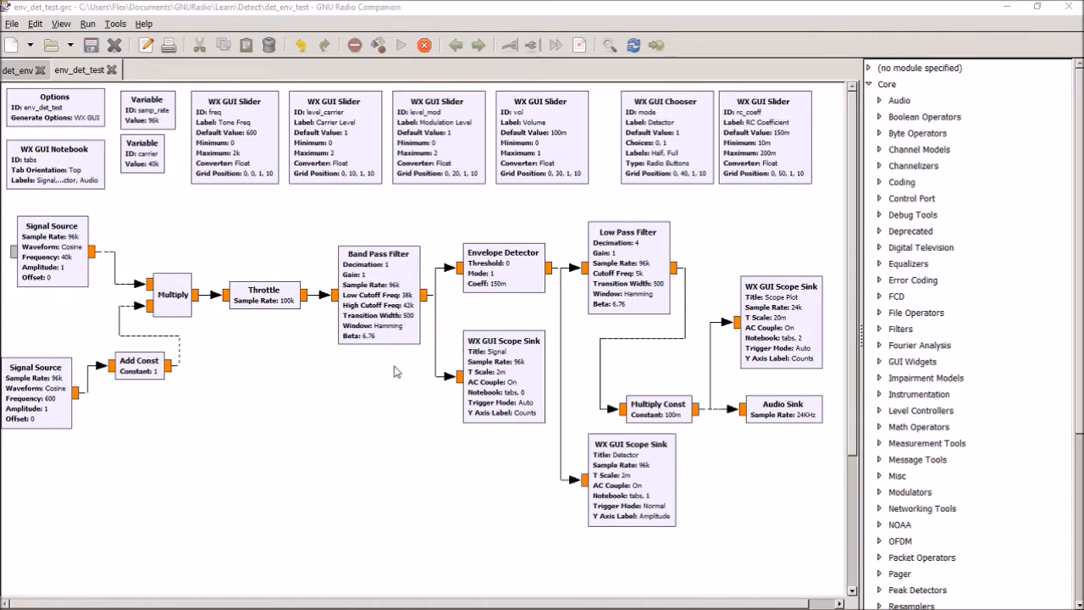
mouse_move(517, 271)
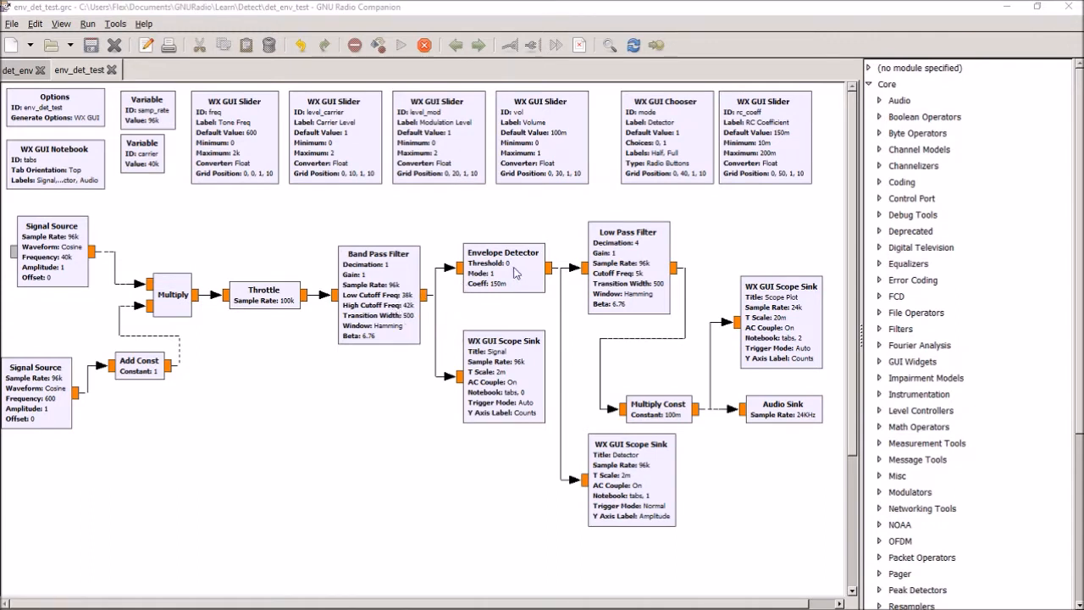
mouse_move(633, 273)
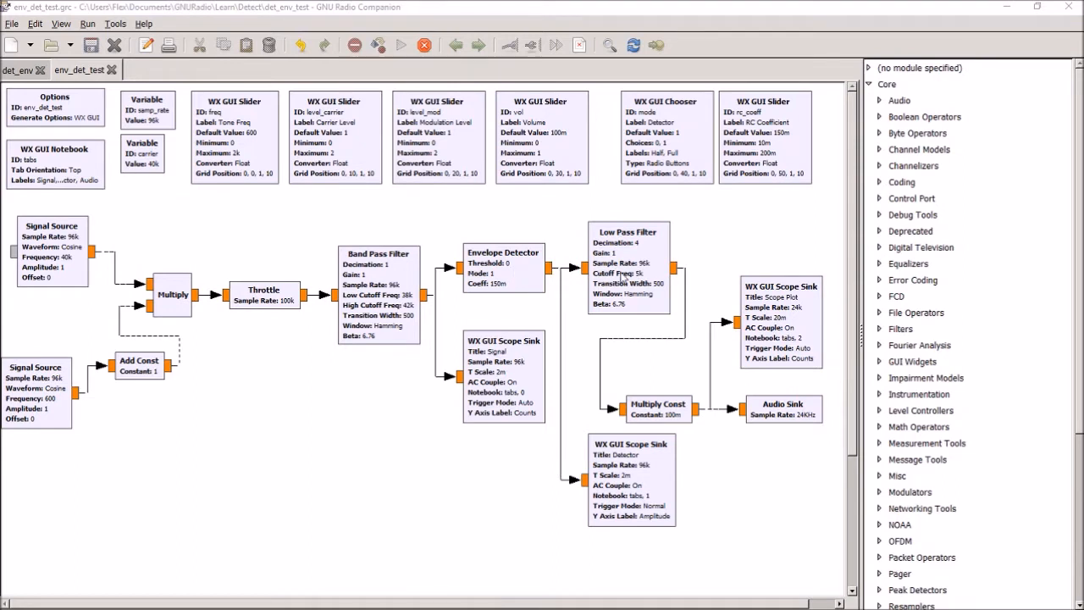
mouse_move(709, 399)
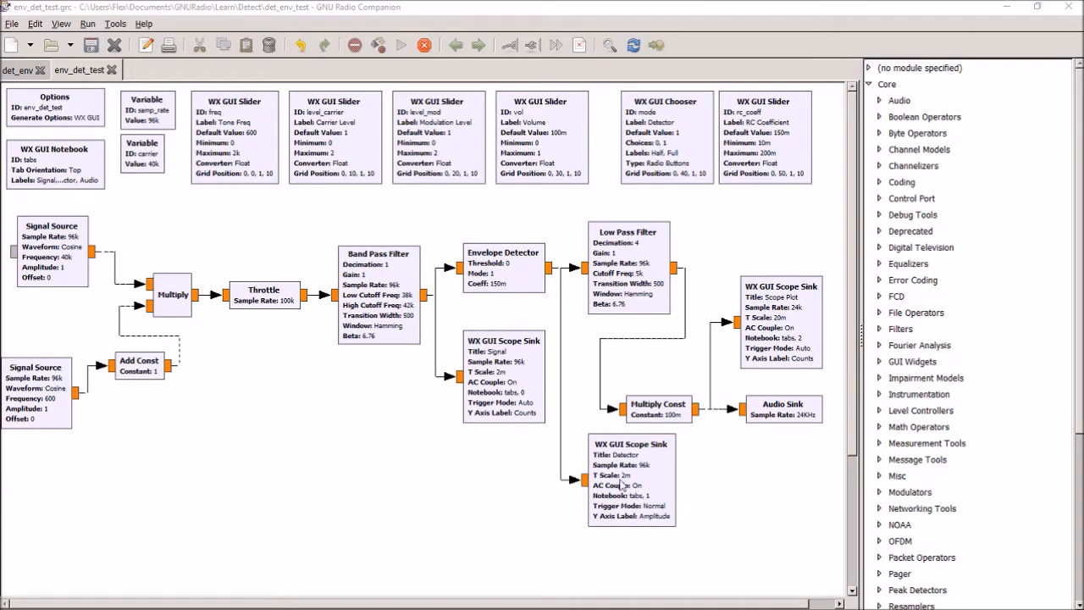
mouse_move(768, 327)
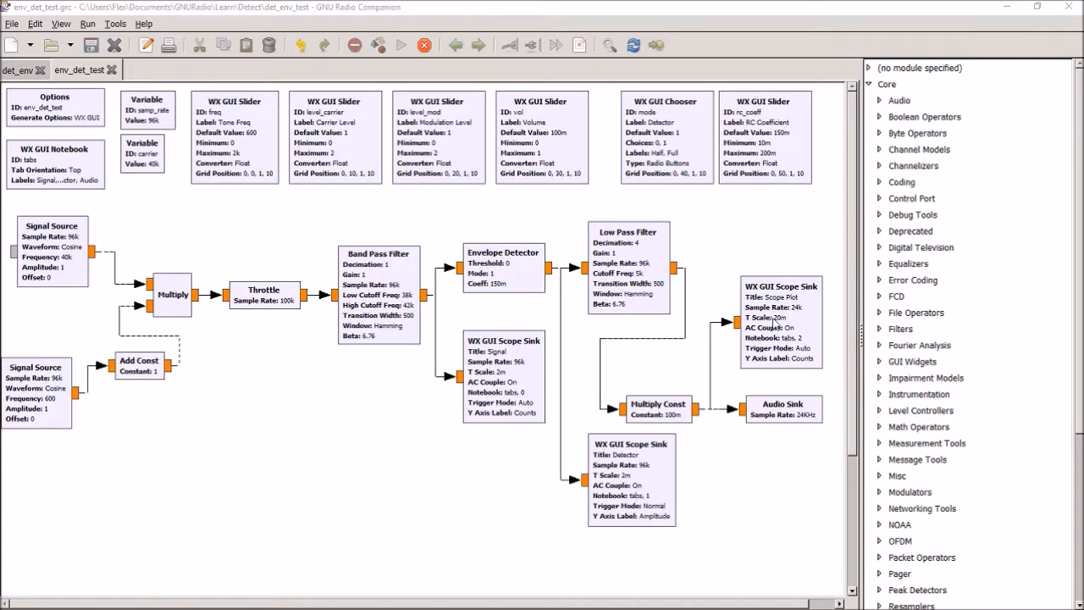
mouse_move(357, 387)
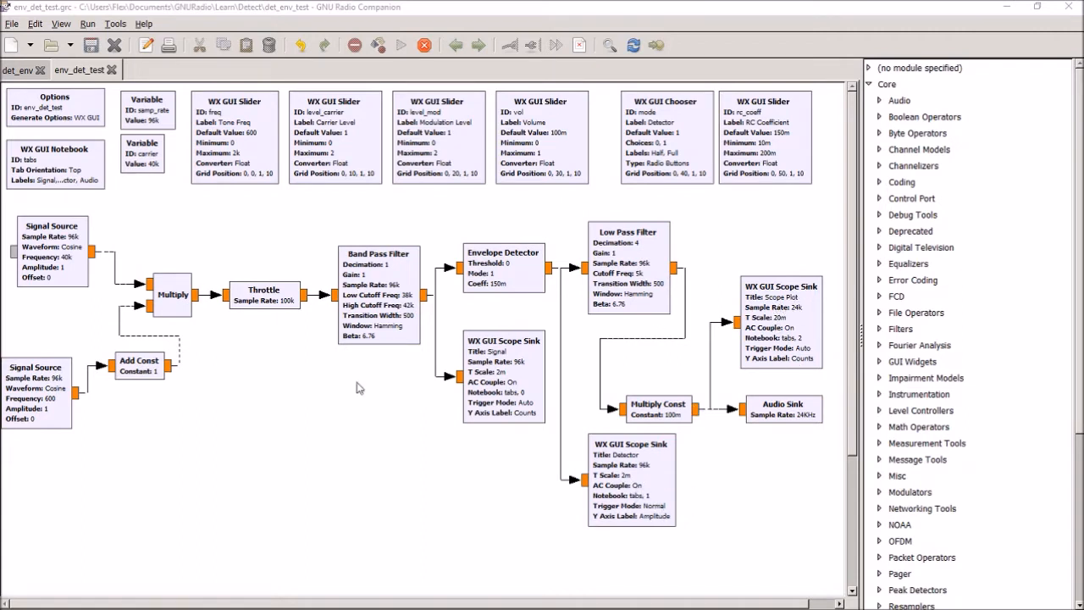
mouse_move(517, 269)
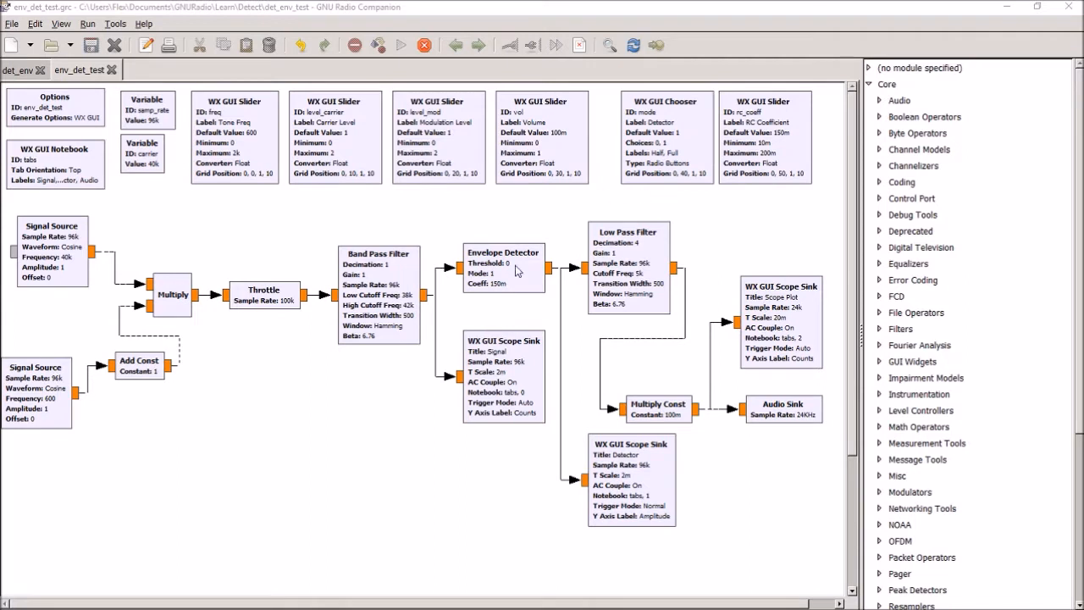
mouse_move(489, 277)
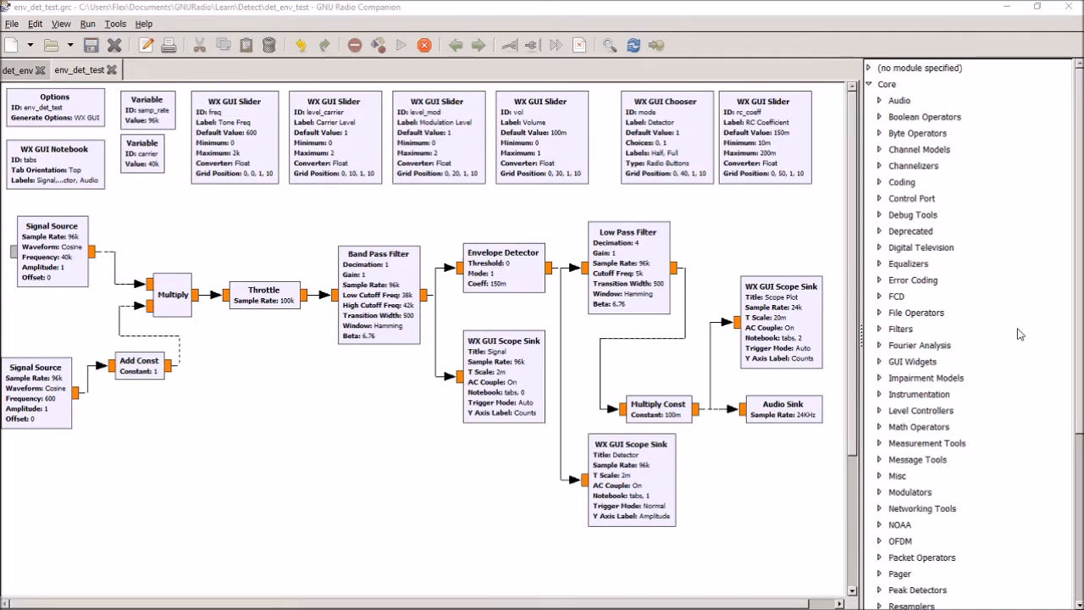
mouse_move(885, 479)
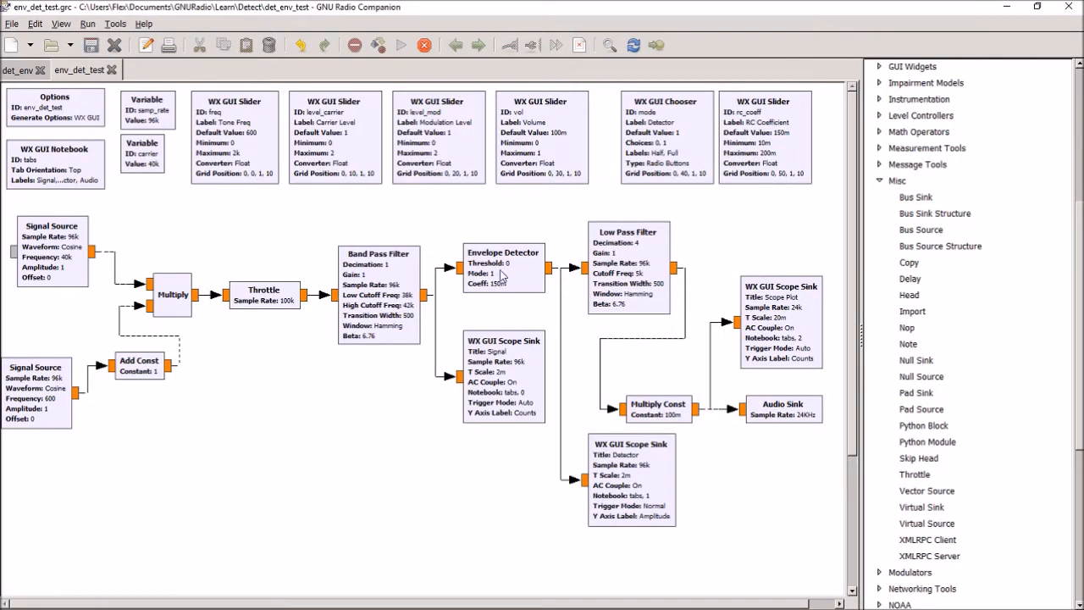
mouse_move(516, 303)
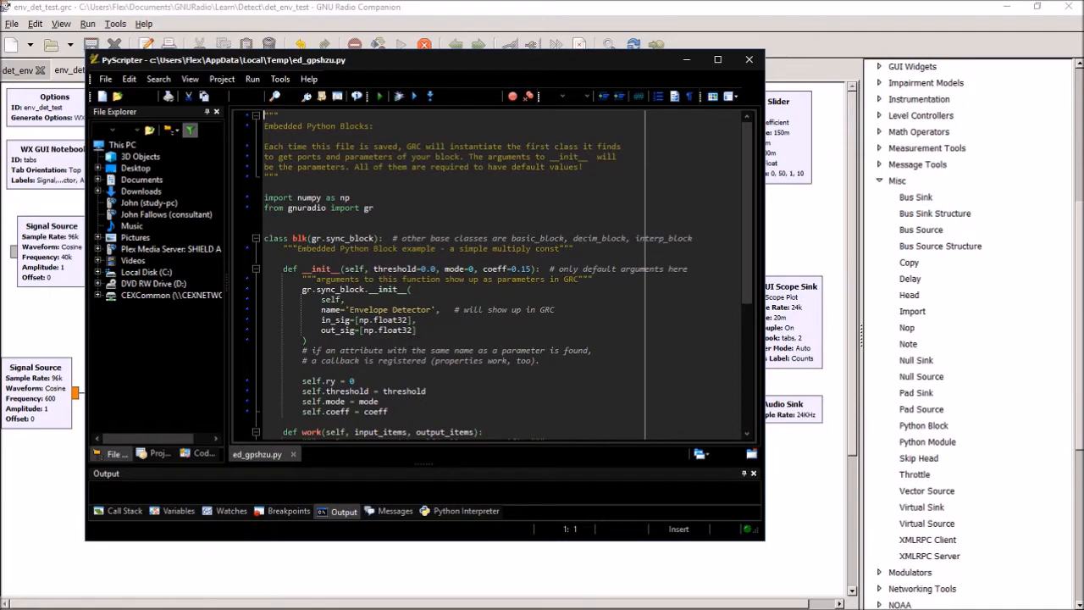
- Scroll the Envelope Detector source down to its half/full-wave work() function
scroll(down, 3)
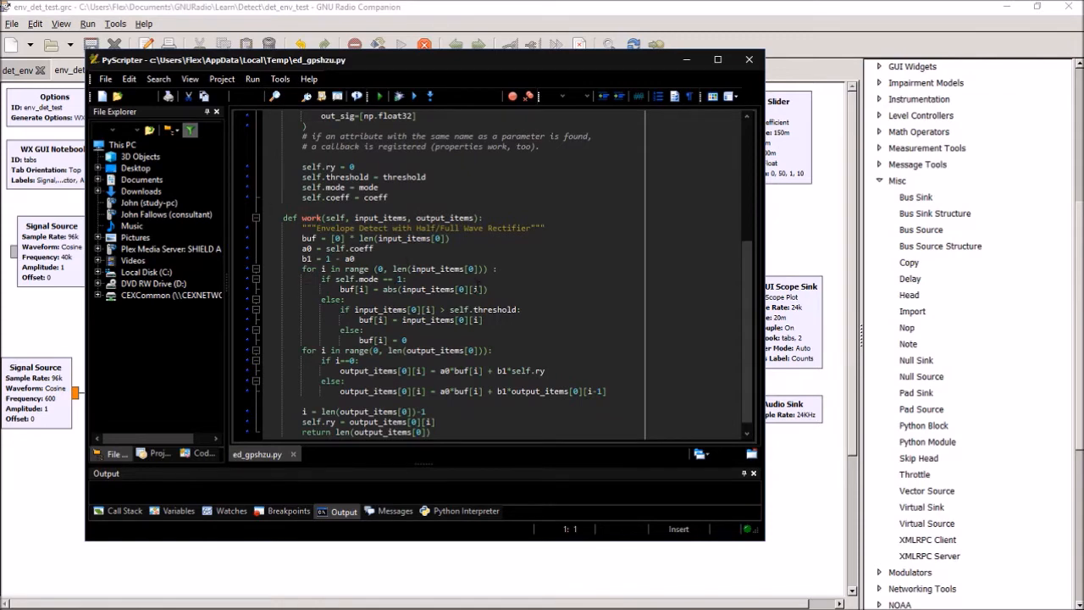
mouse_move(470, 320)
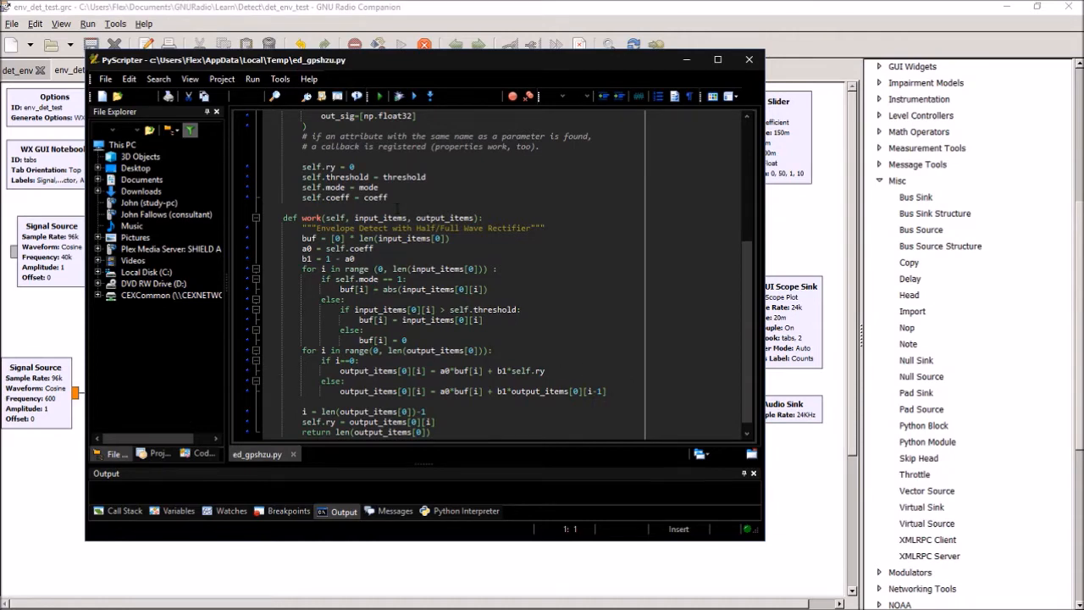
mouse_move(668, 65)
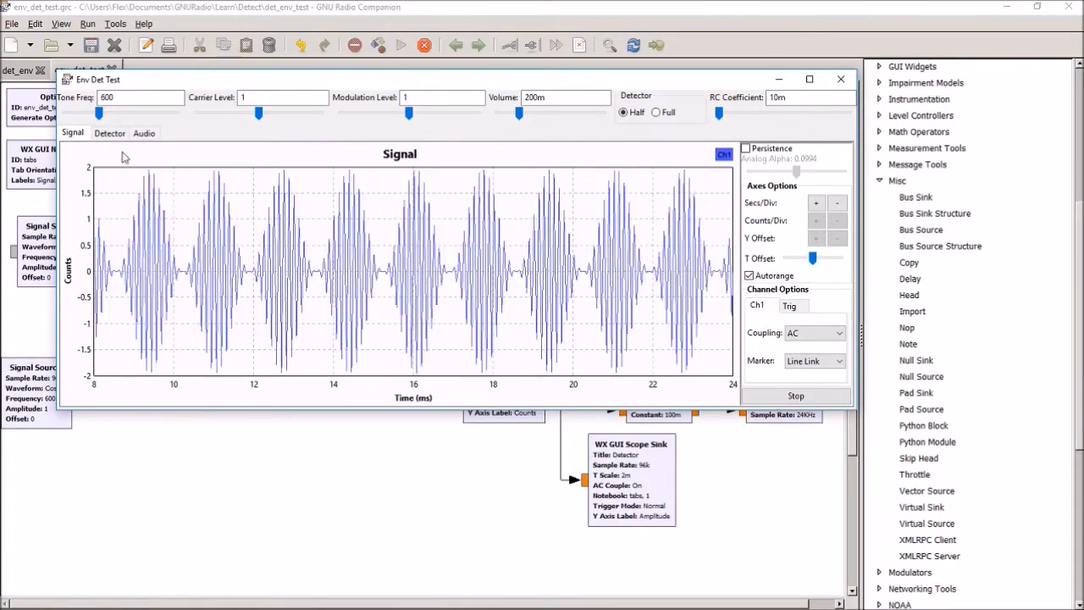
mouse_move(118, 246)
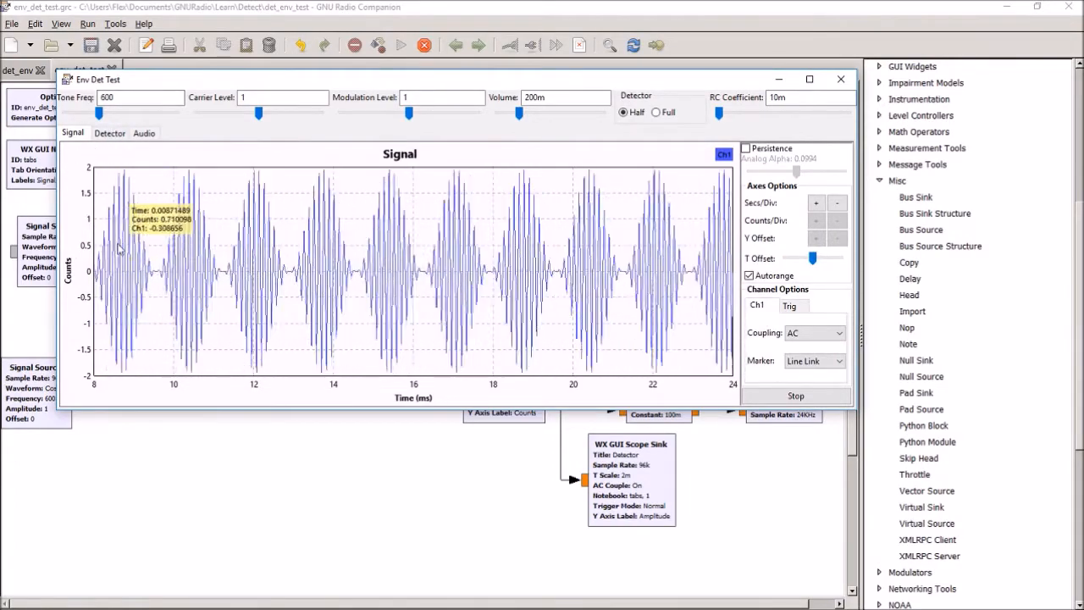
mouse_move(219, 303)
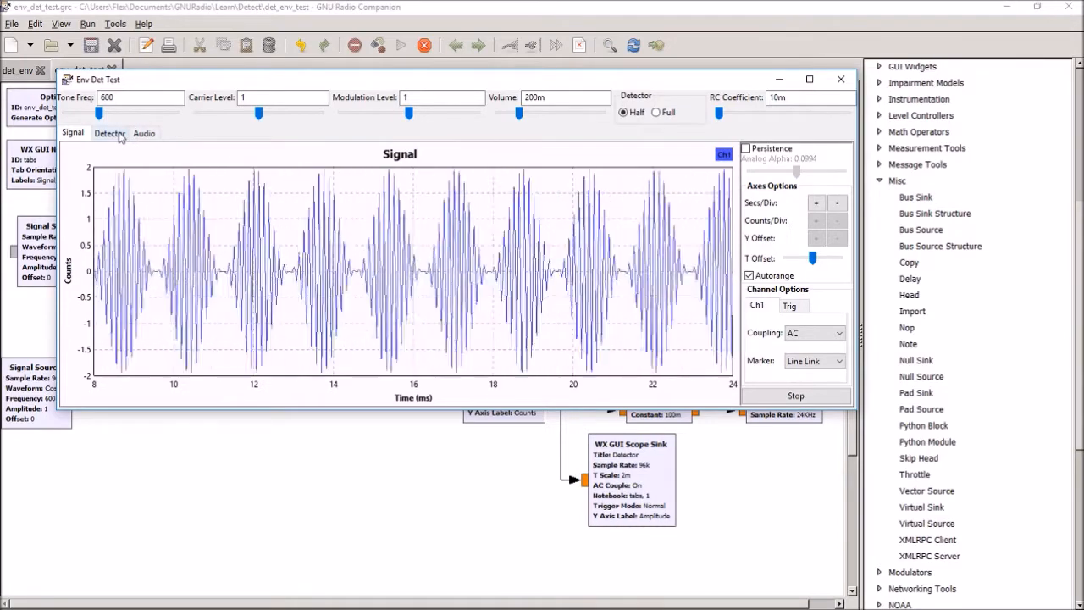
- On the Detector scope, try RC about 119m and 153m, settle at 47.05m, then view Audio
click(108, 133)
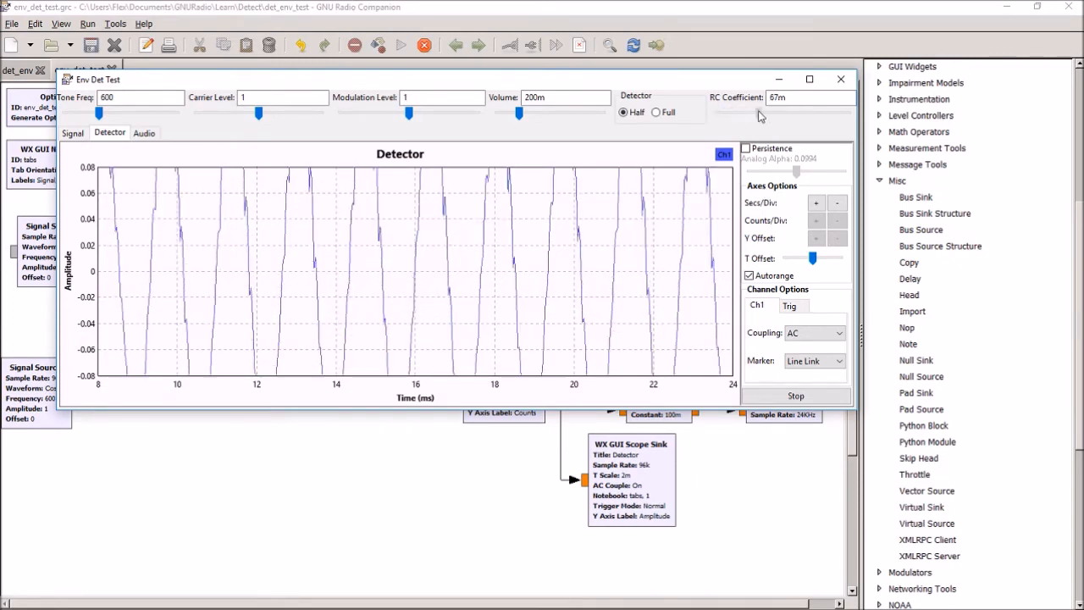
drag(758, 113, 792, 113)
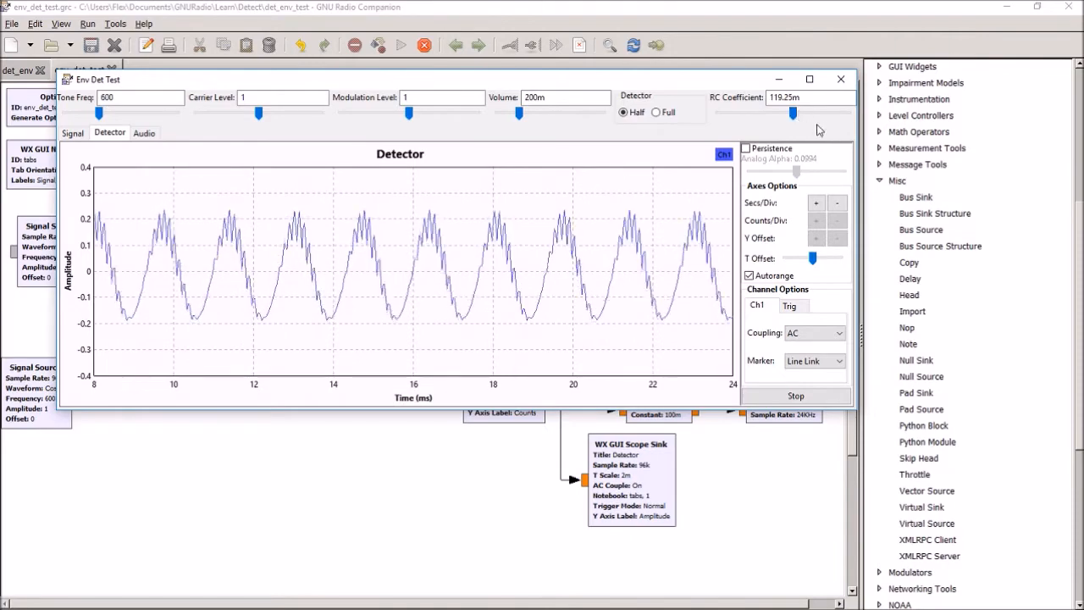
drag(792, 112, 816, 112)
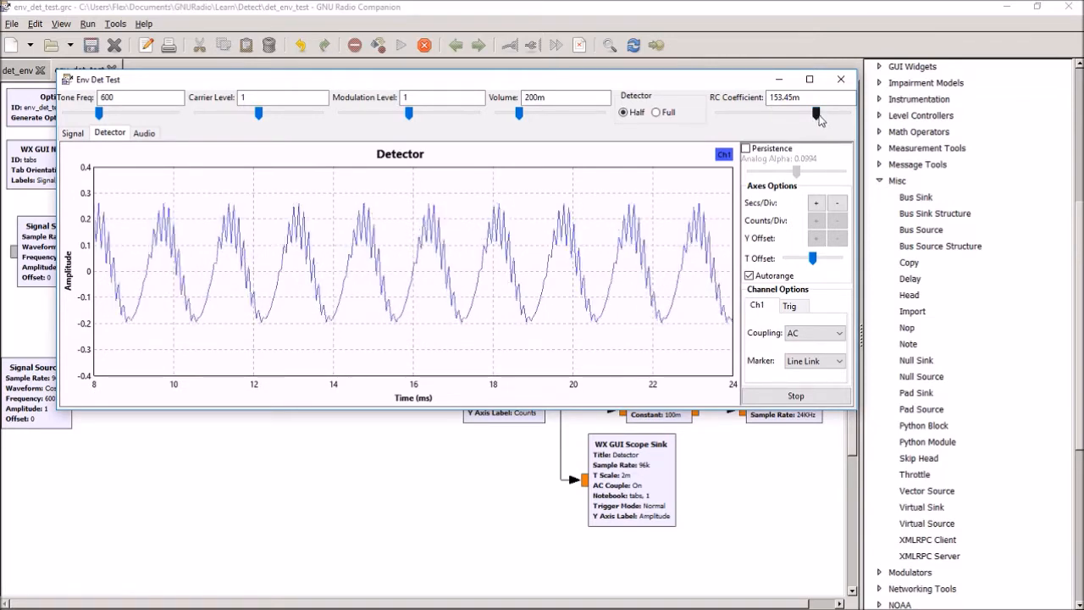
drag(815, 112, 746, 113)
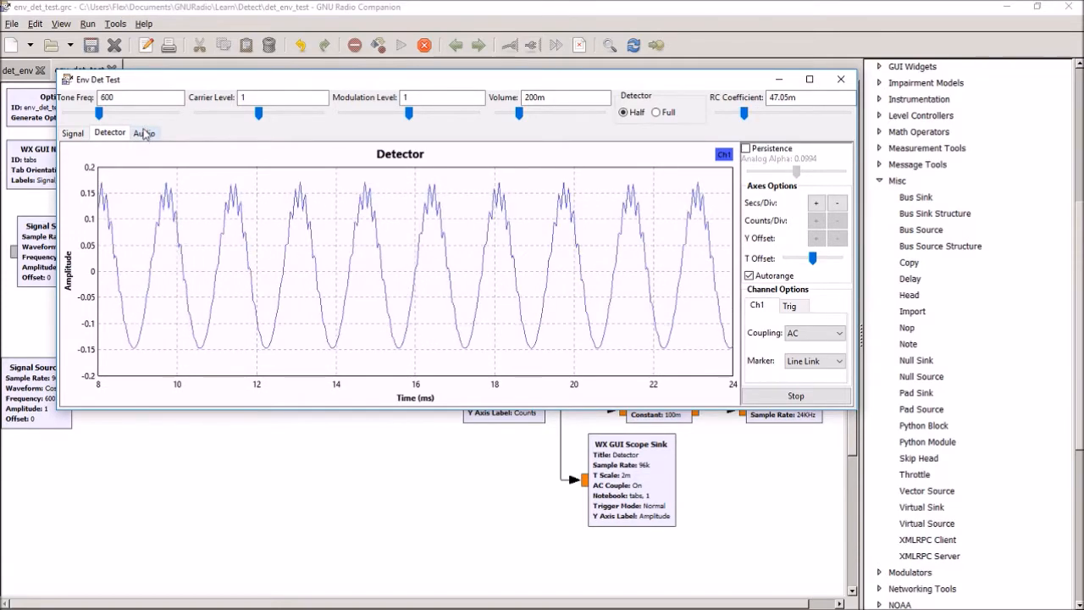
click(144, 132)
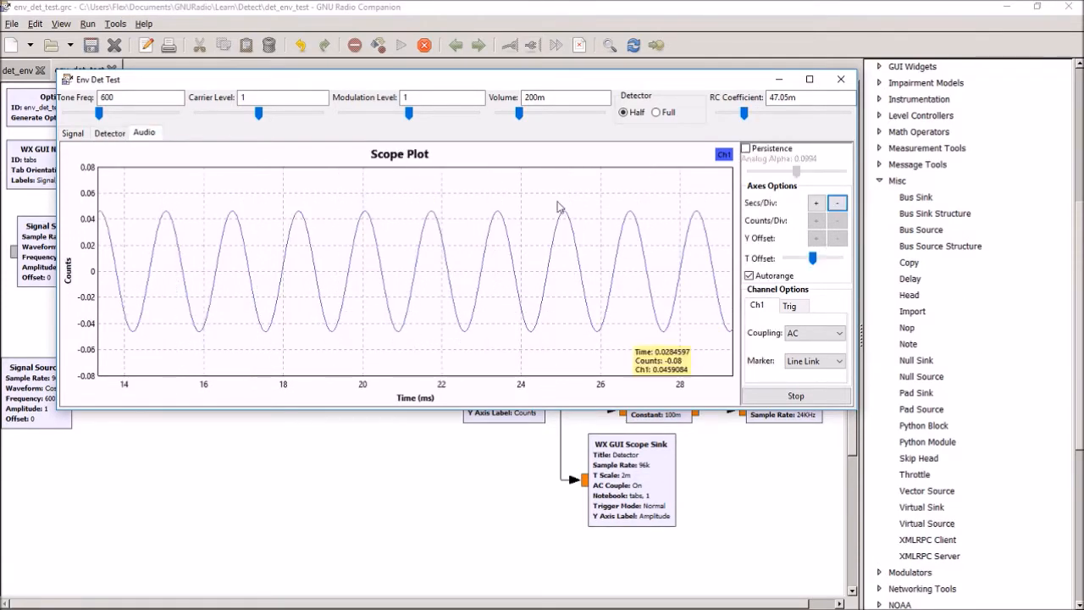
mouse_move(599, 387)
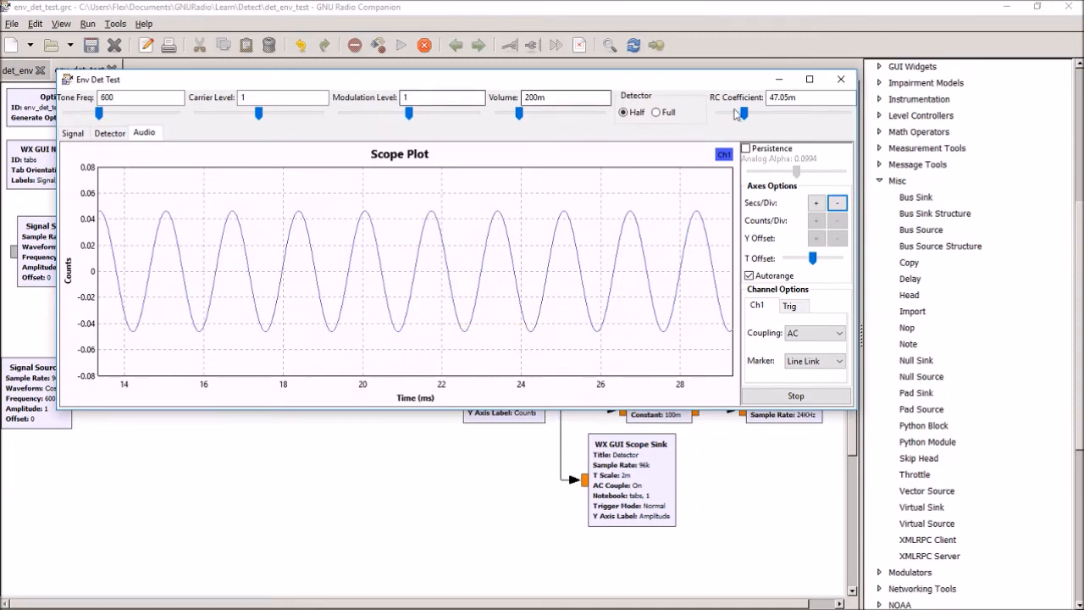
- Switch to full-wave detection and sweep RC through 176m, 104m, 119m, 33m, 24m, ending at 77.45m
click(653, 112)
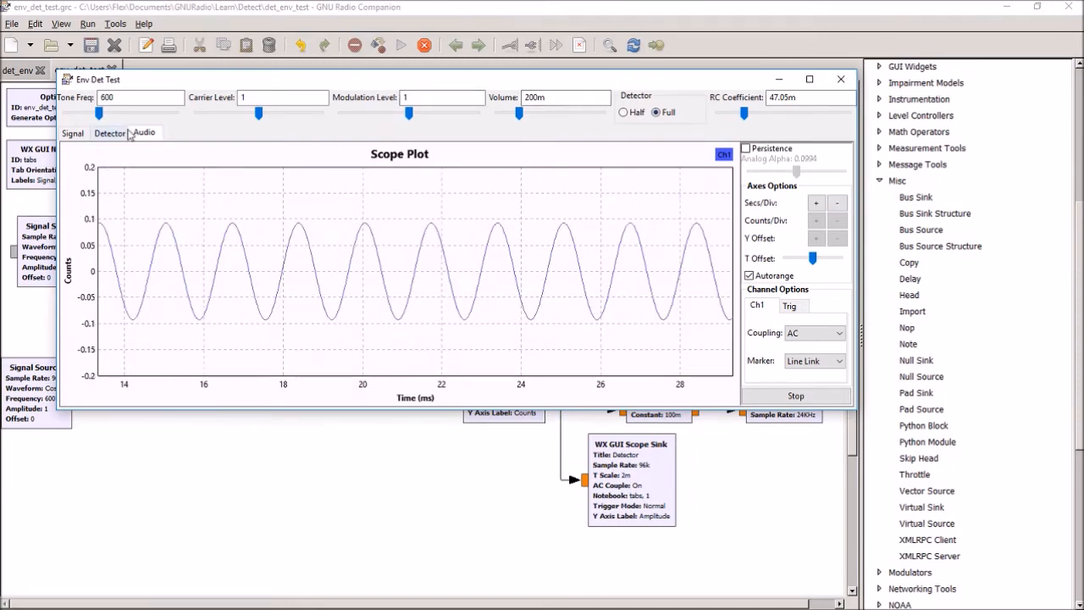
click(110, 132)
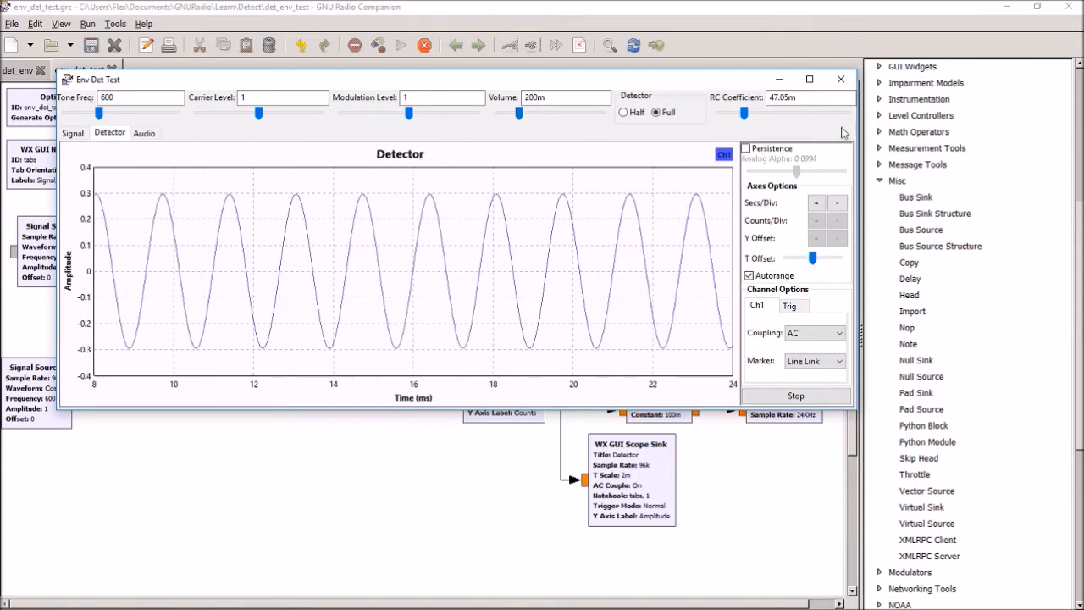
drag(743, 113, 830, 112)
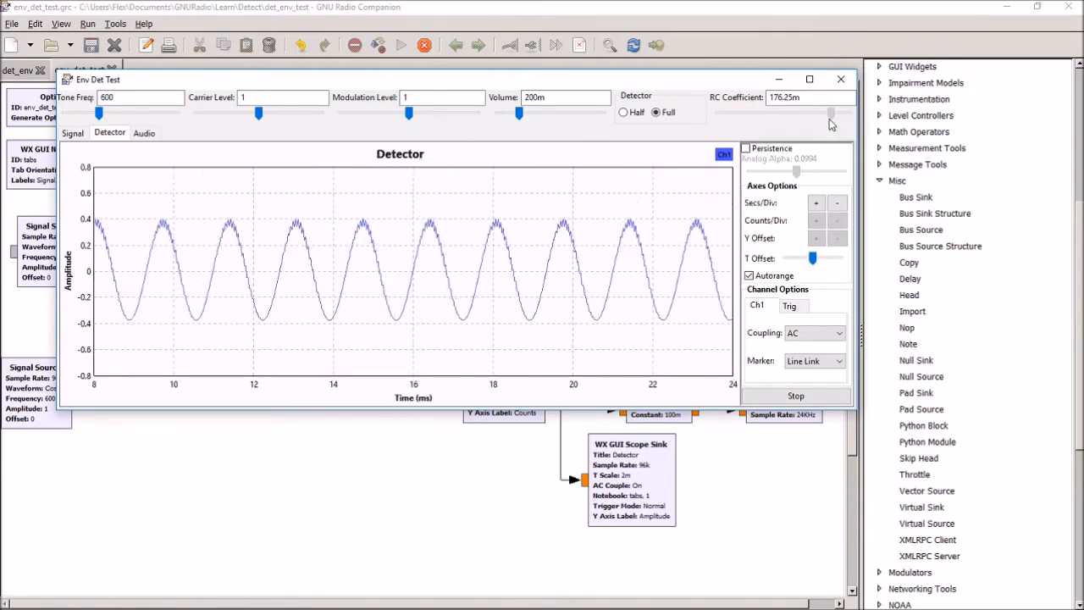
drag(832, 112, 781, 111)
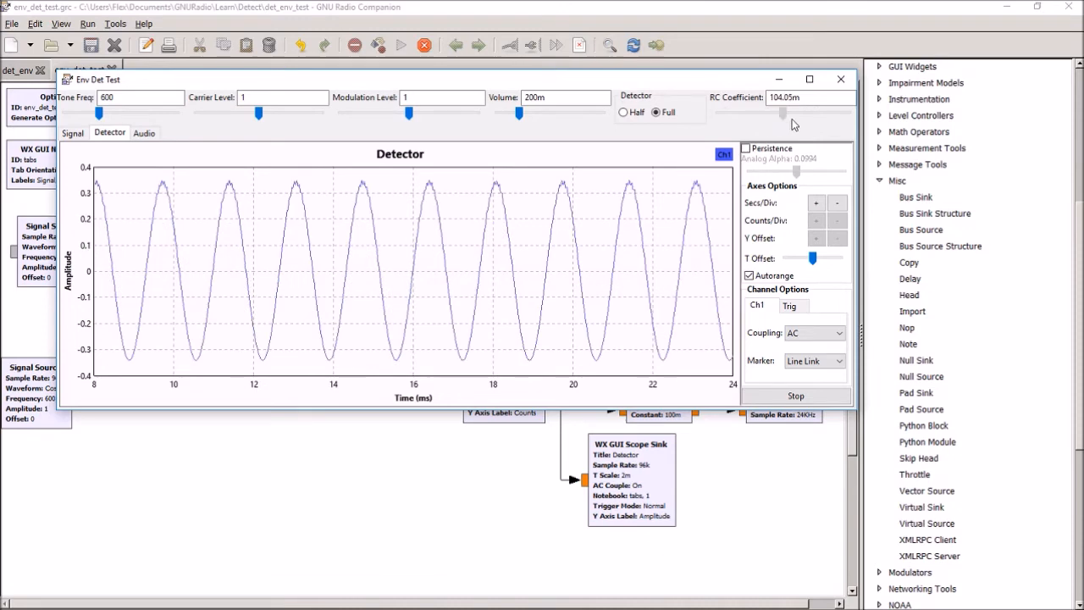
drag(784, 112, 792, 113)
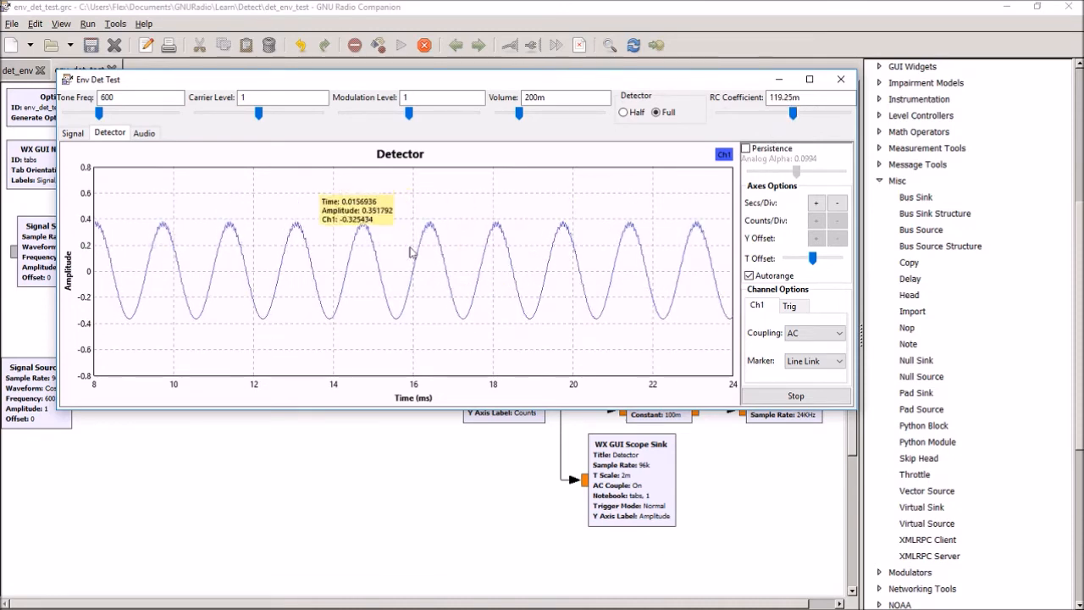
mouse_move(404, 336)
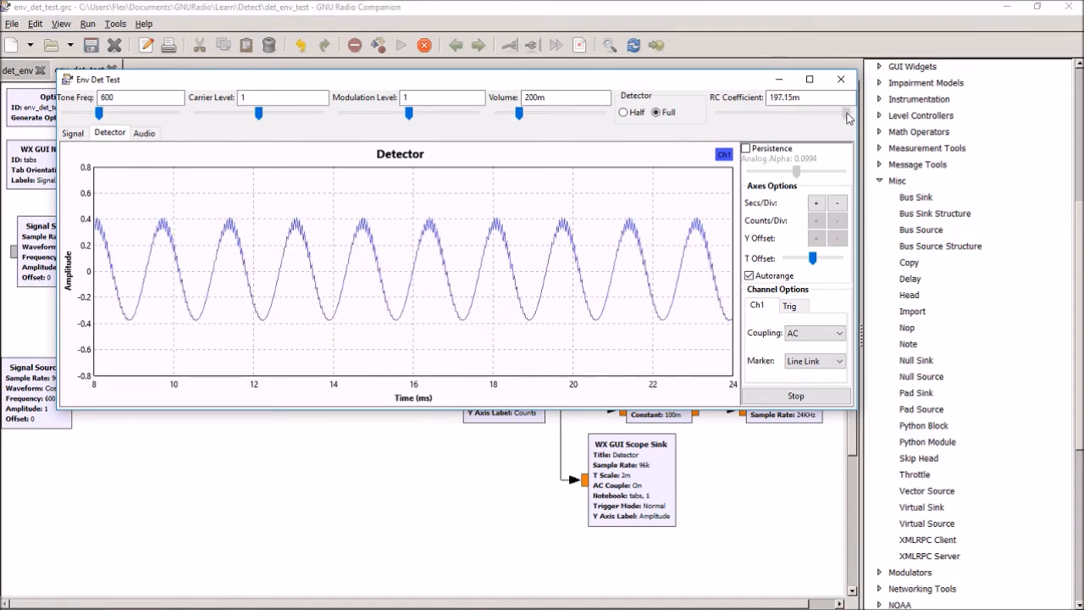
drag(847, 112, 733, 112)
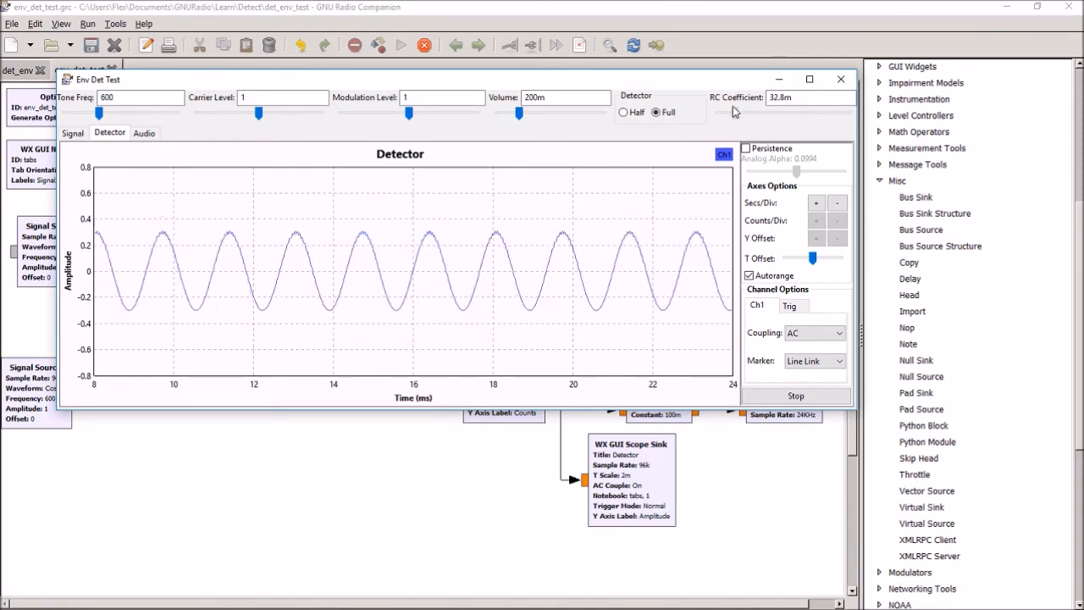
drag(733, 113, 724, 112)
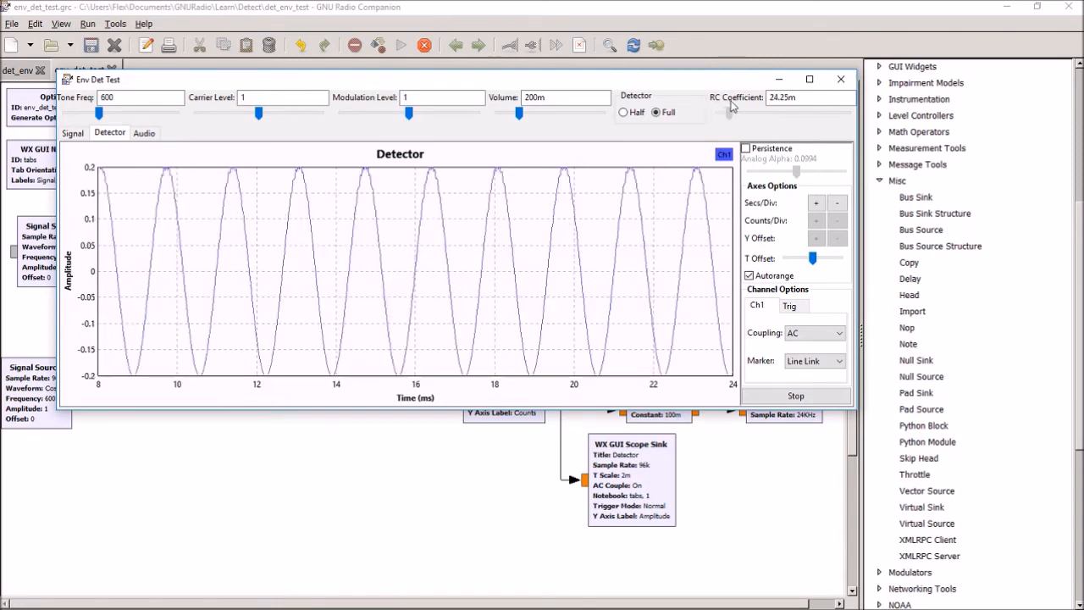
drag(732, 112, 762, 113)
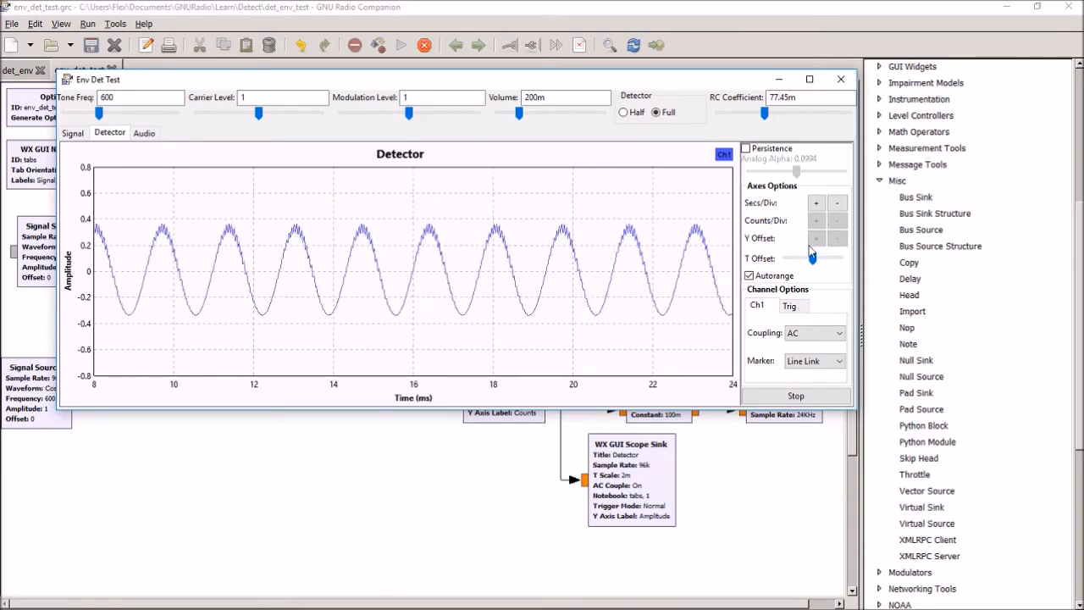
- Switch to half-wave detection and lower the RC coefficient to 37.5m, then 24.25m
click(623, 113)
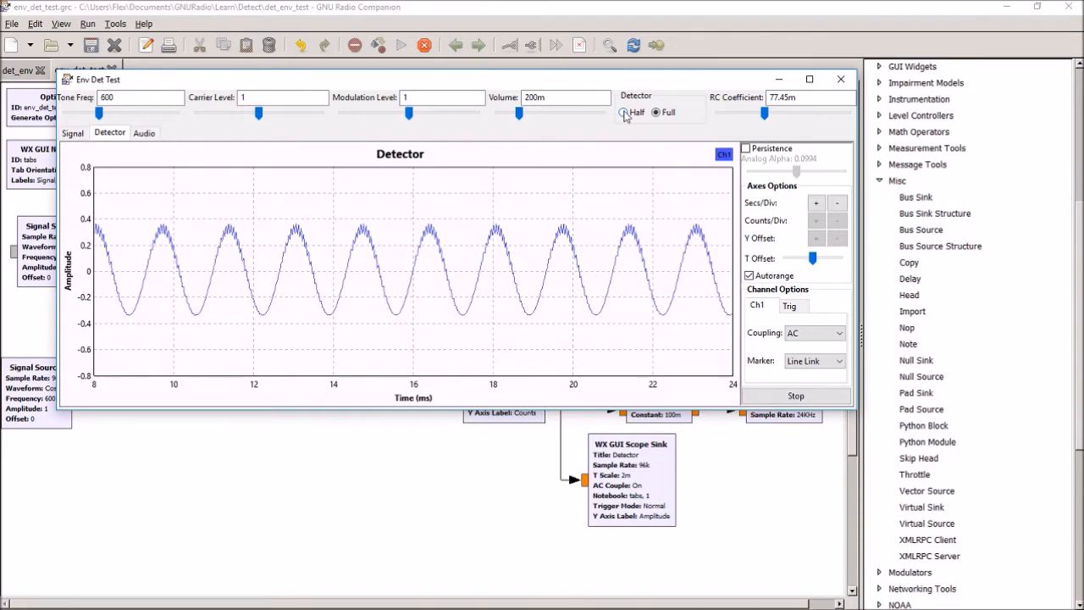
click(623, 112)
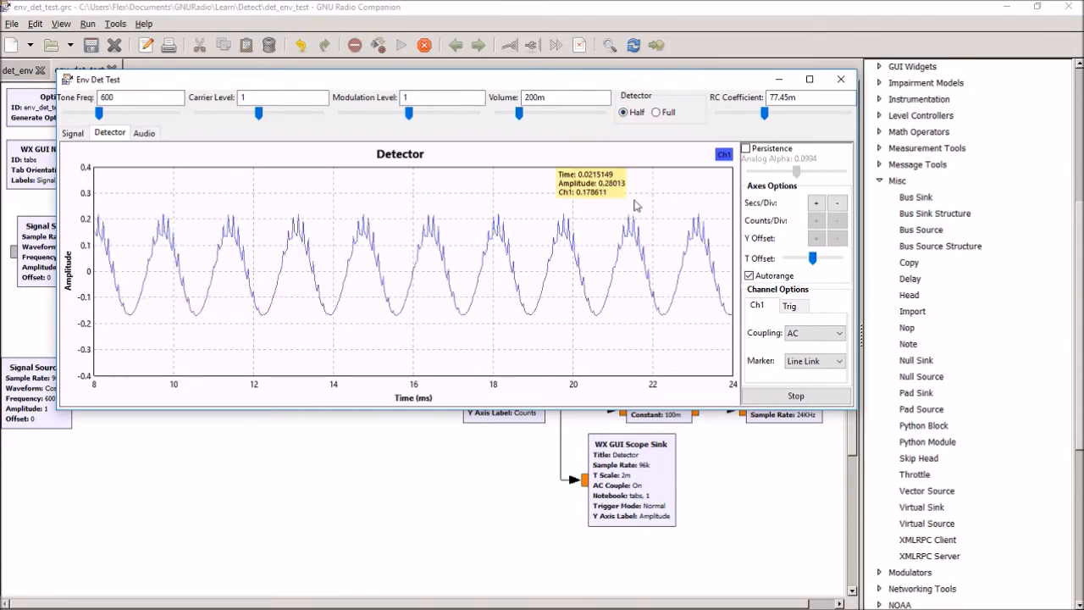
drag(762, 113, 754, 112)
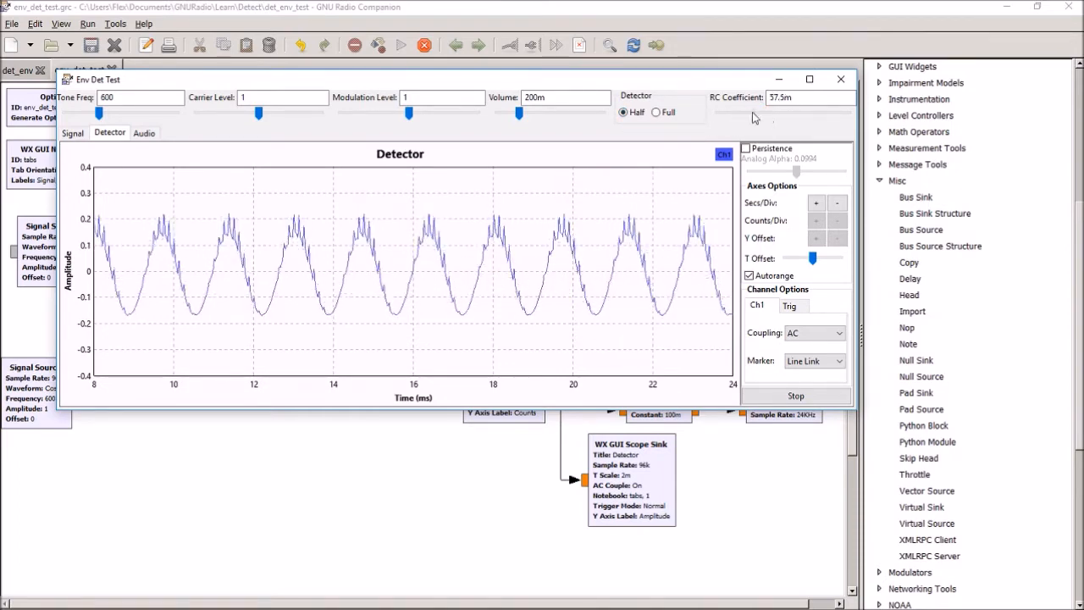
drag(753, 113, 726, 113)
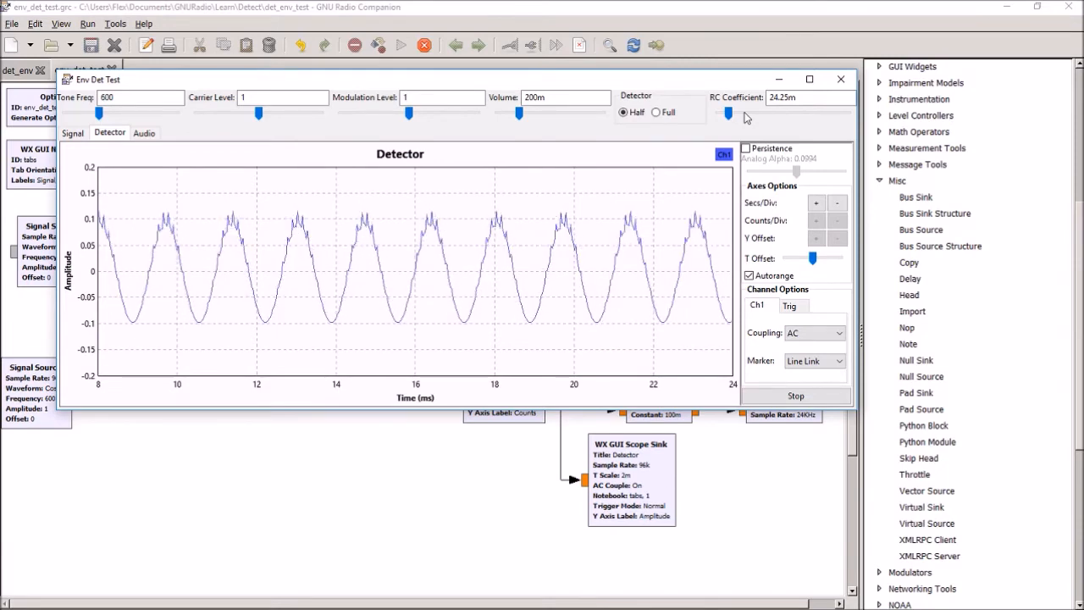
- Return to full-wave detection with the RC coefficient raised to 112.6m
click(654, 114)
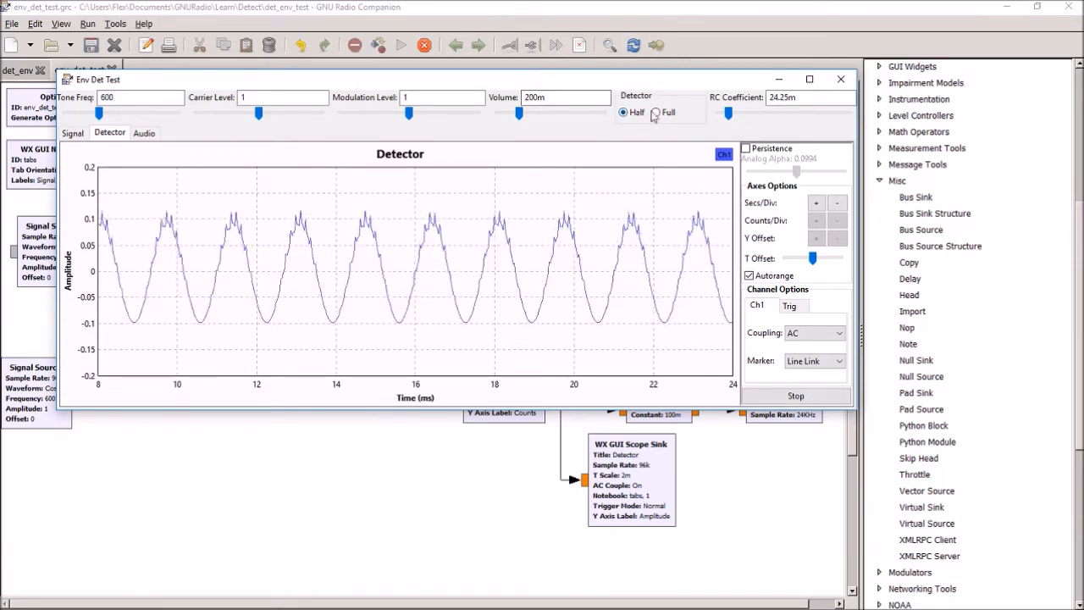
click(665, 112)
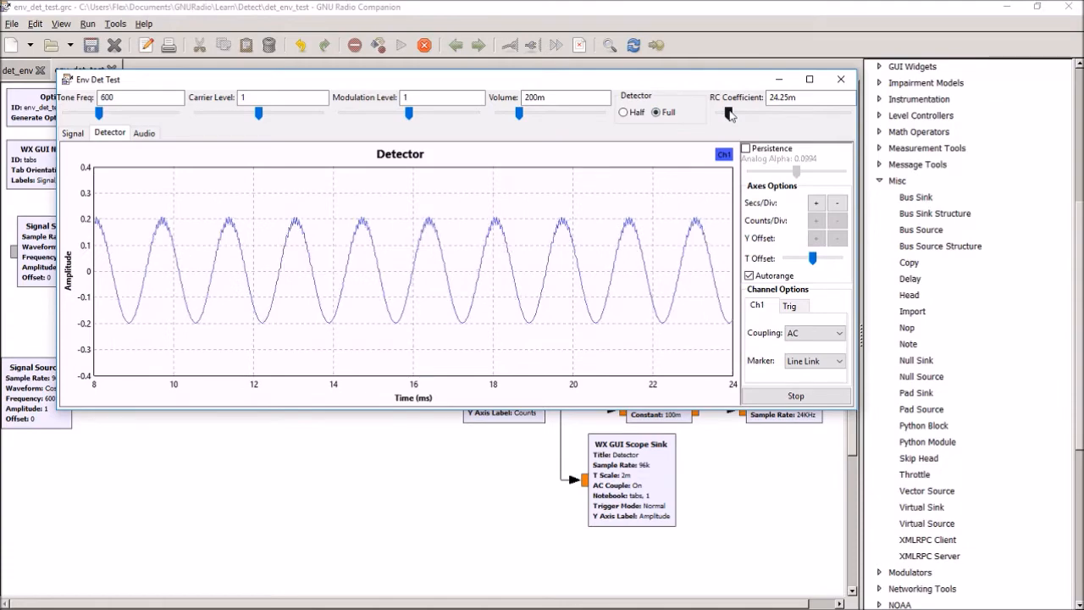
drag(728, 113, 787, 113)
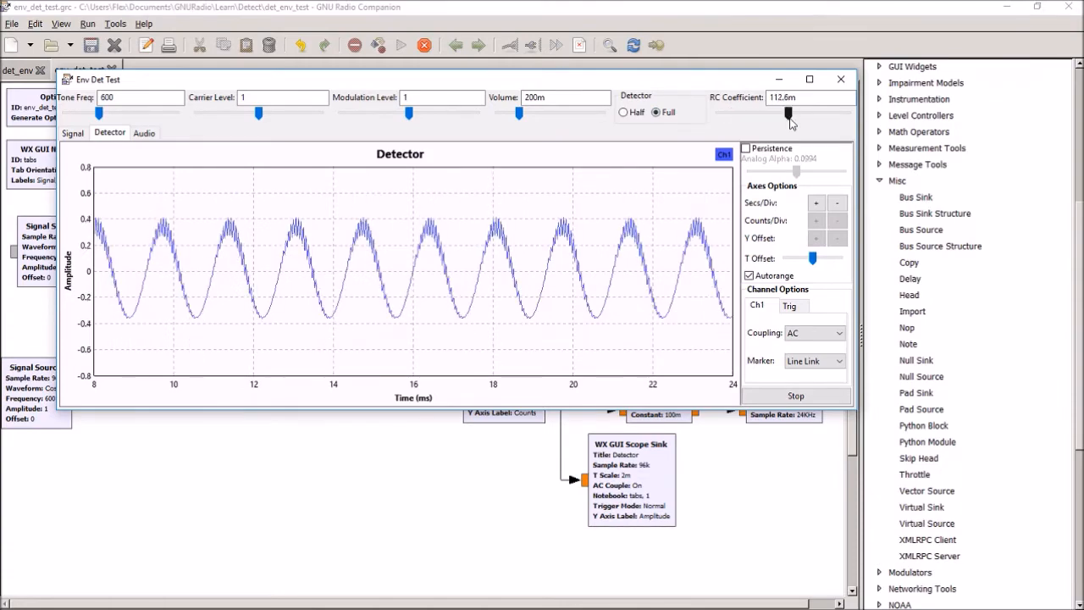
- Show the amplitude-modulated input on the Signal scope tab
click(73, 132)
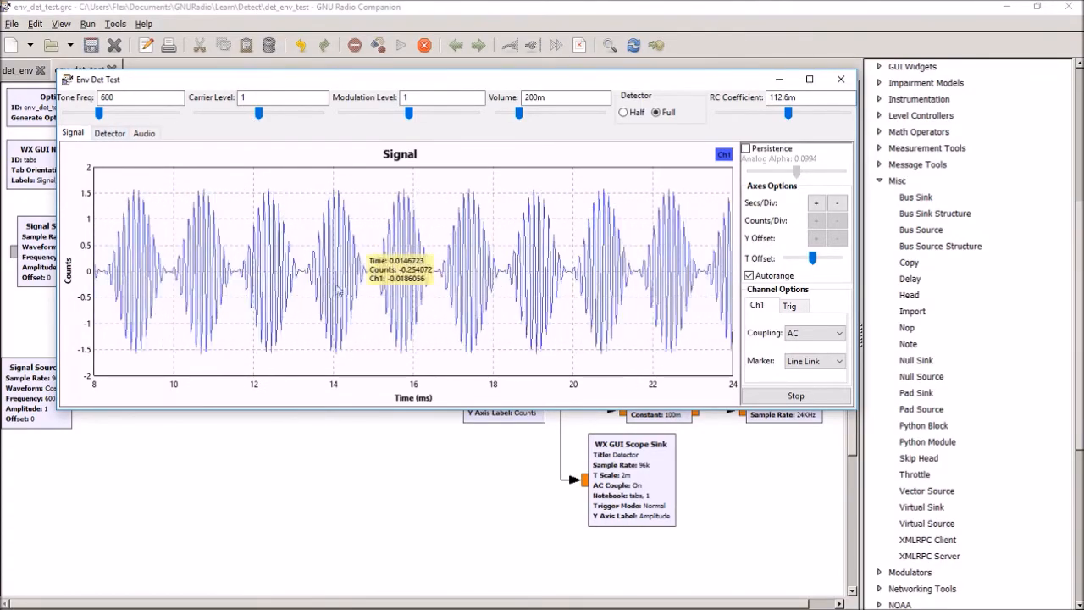
mouse_move(109, 135)
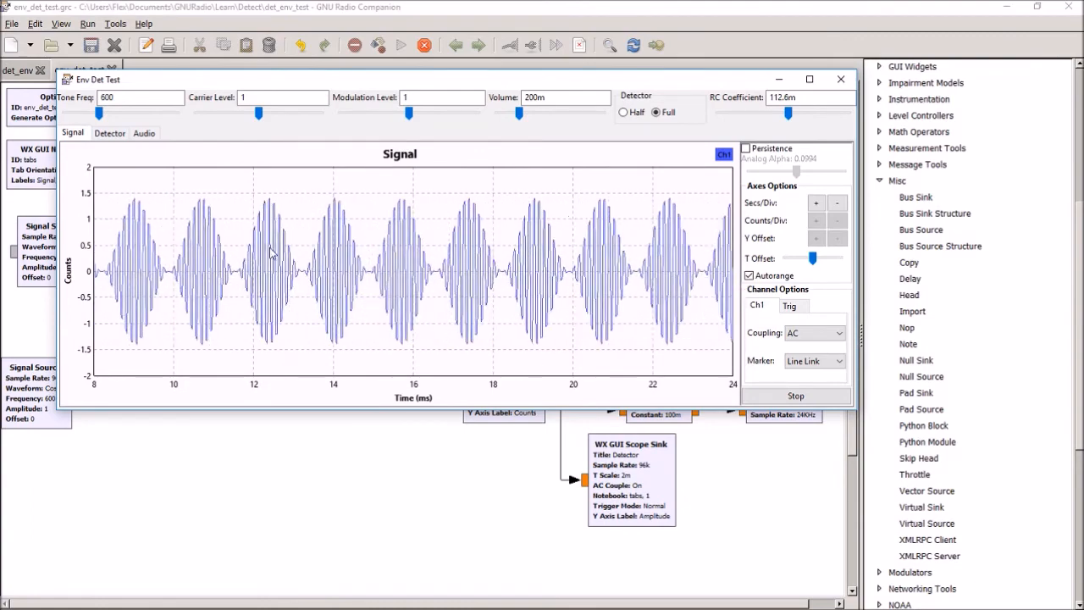
- On the Detector scope, set volume to 700m then 500m and drop RC to 10m
click(110, 133)
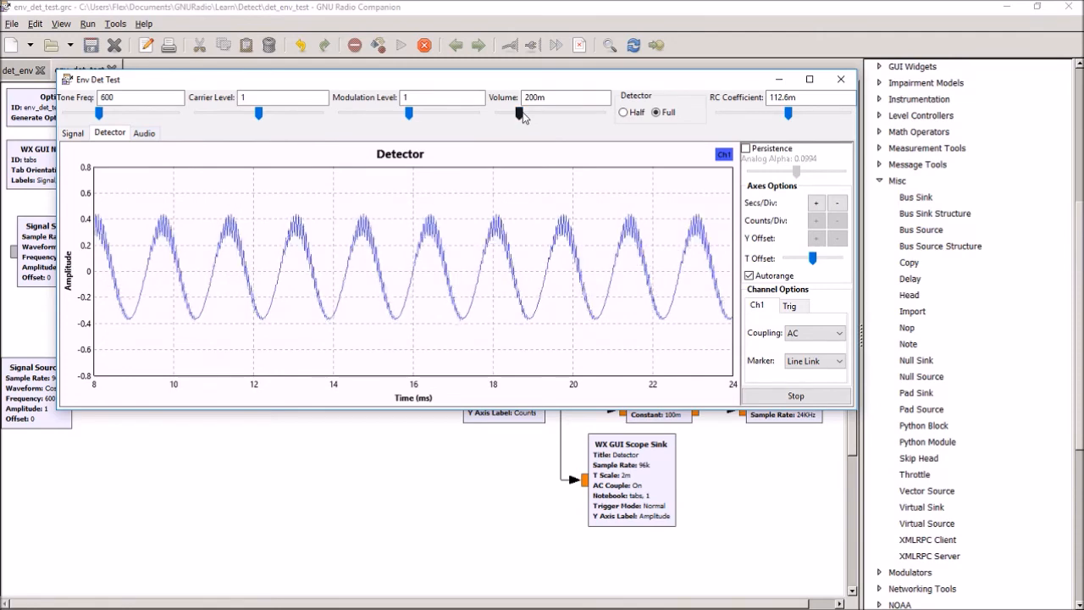
drag(517, 113, 570, 113)
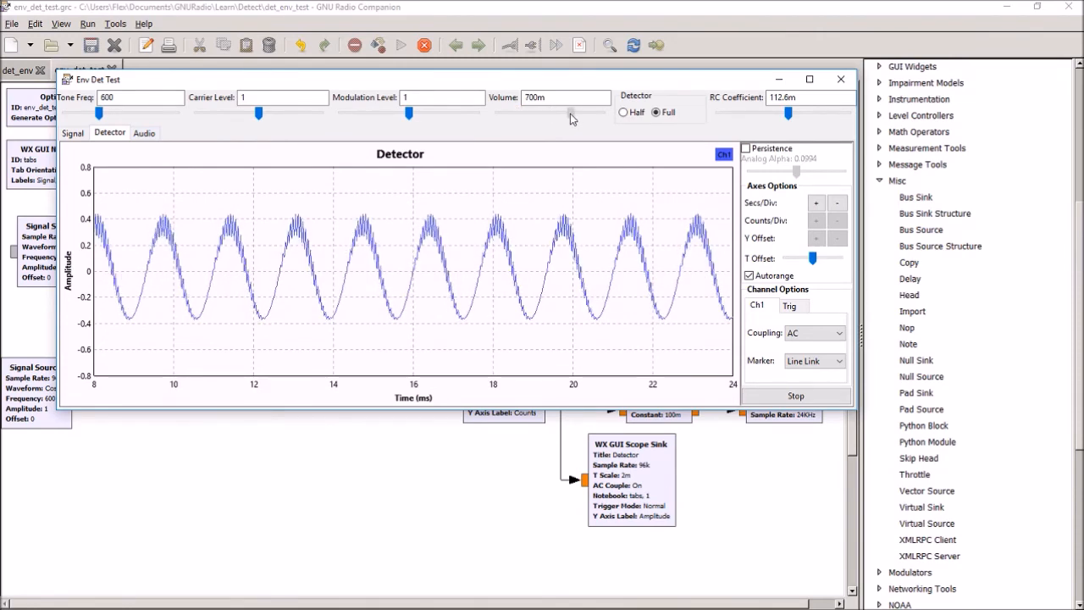
drag(568, 113, 551, 112)
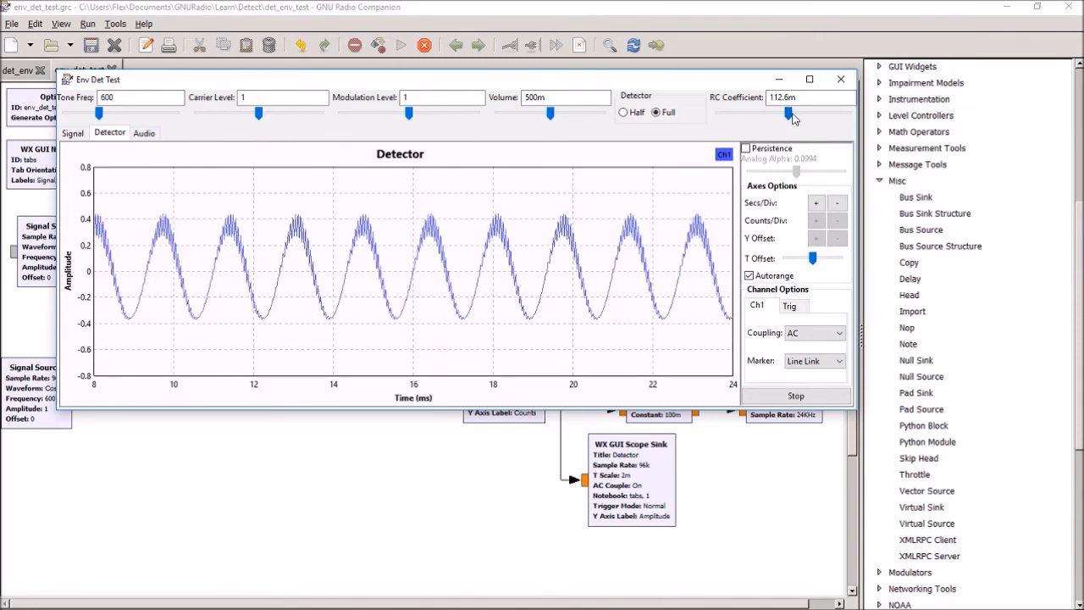
drag(787, 113, 720, 113)
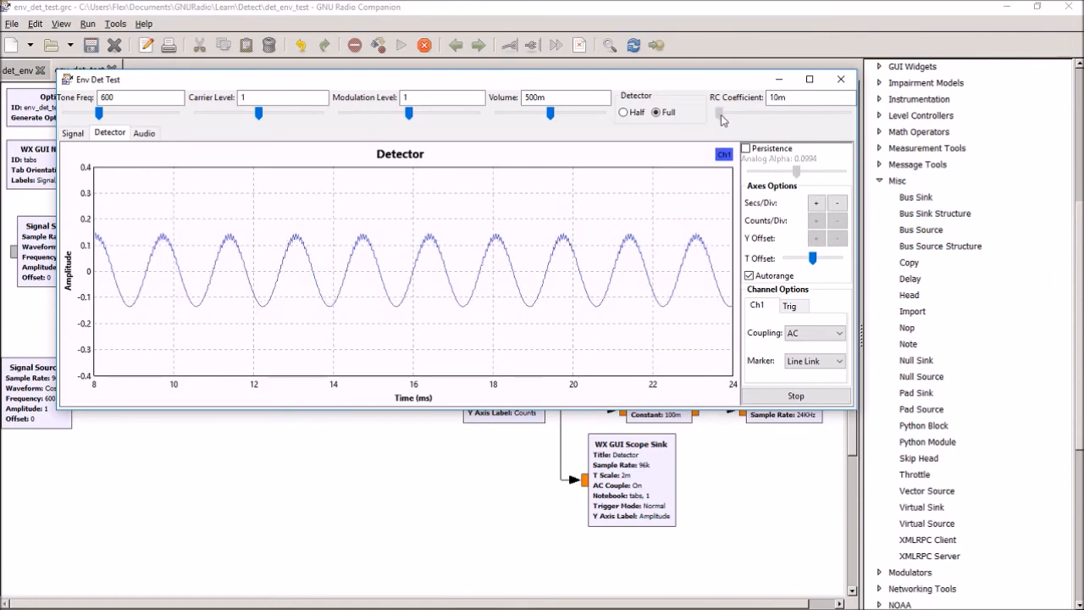